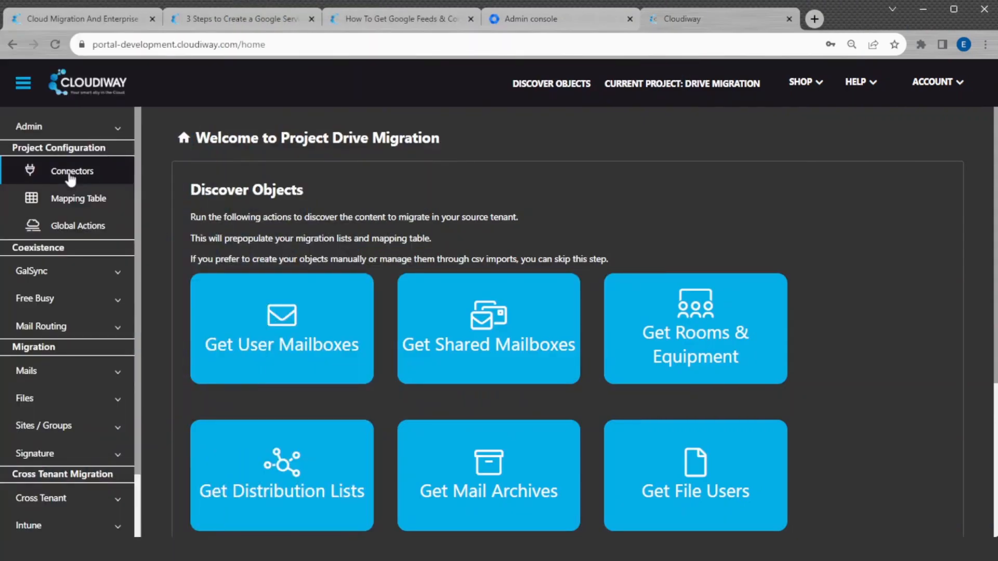
Step: Create a GSuite connector named Source Connector, marked as Source with the File product, and continue
left_click(72, 170)
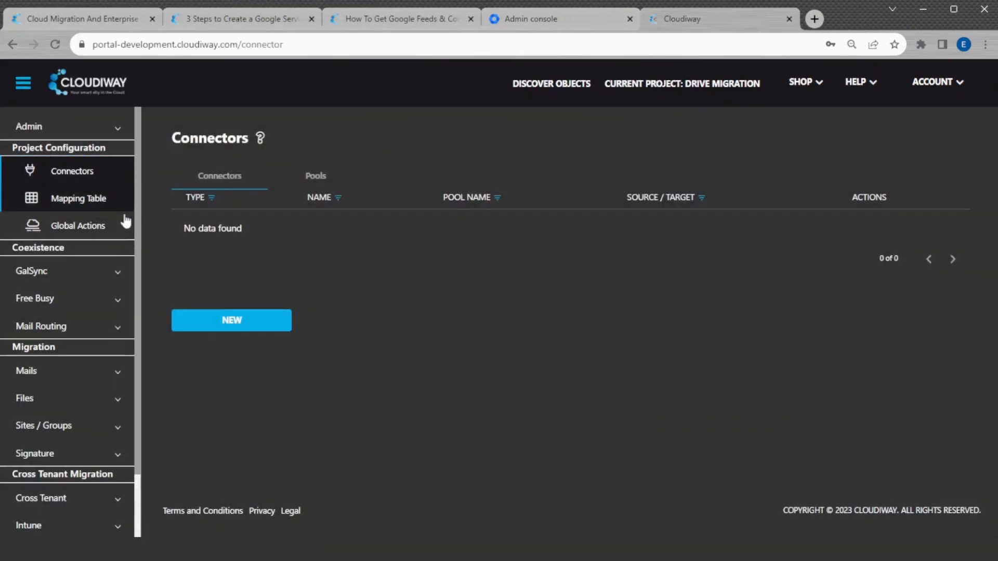
left_click(230, 320)
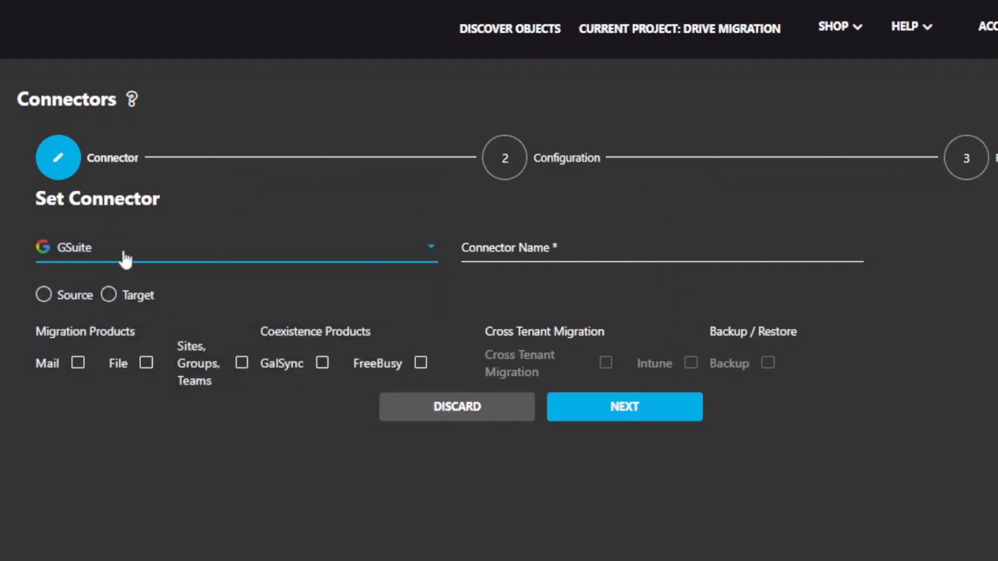
type("Source Connector")
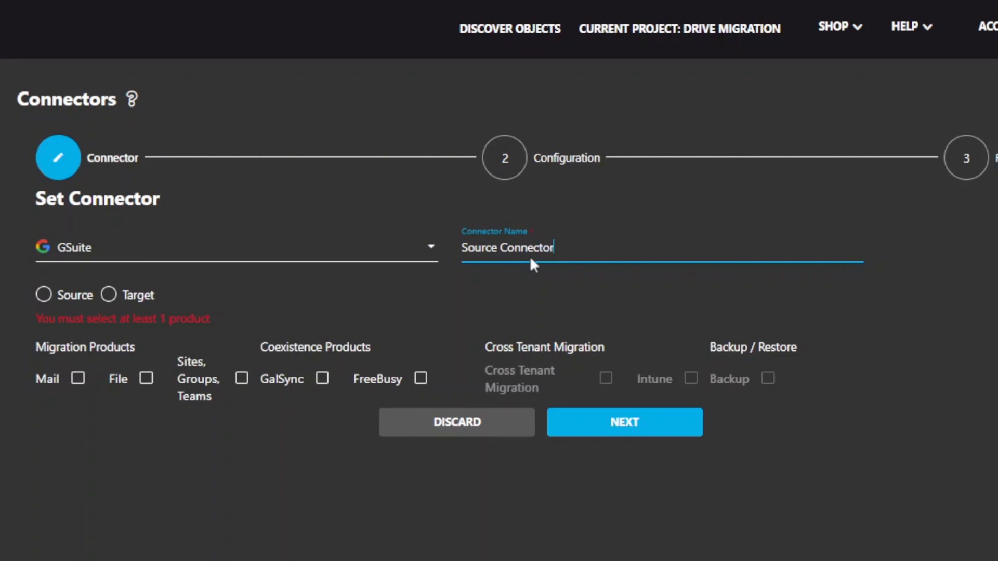
left_click(44, 294)
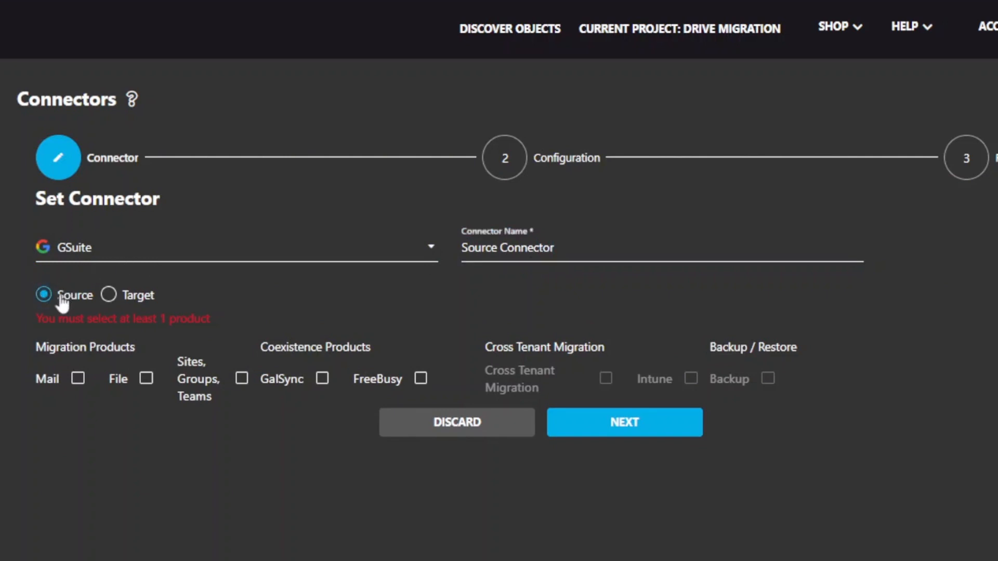
left_click(146, 378)
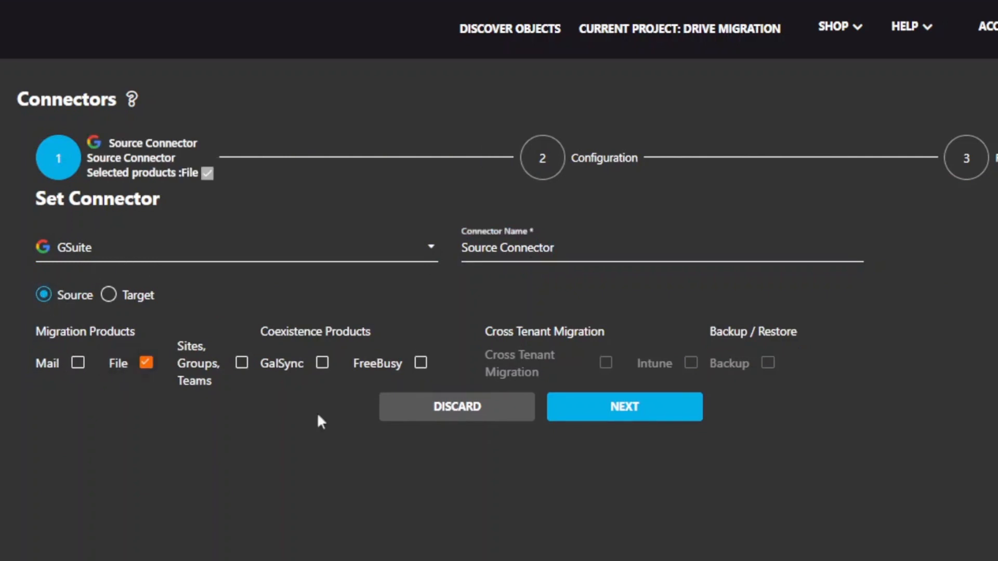
left_click(624, 406)
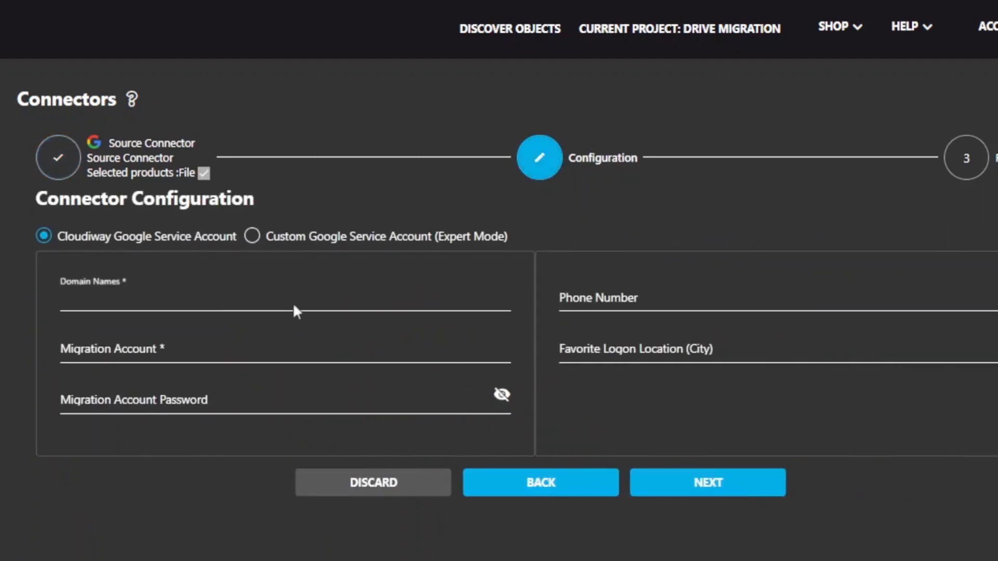
left_click(136, 236)
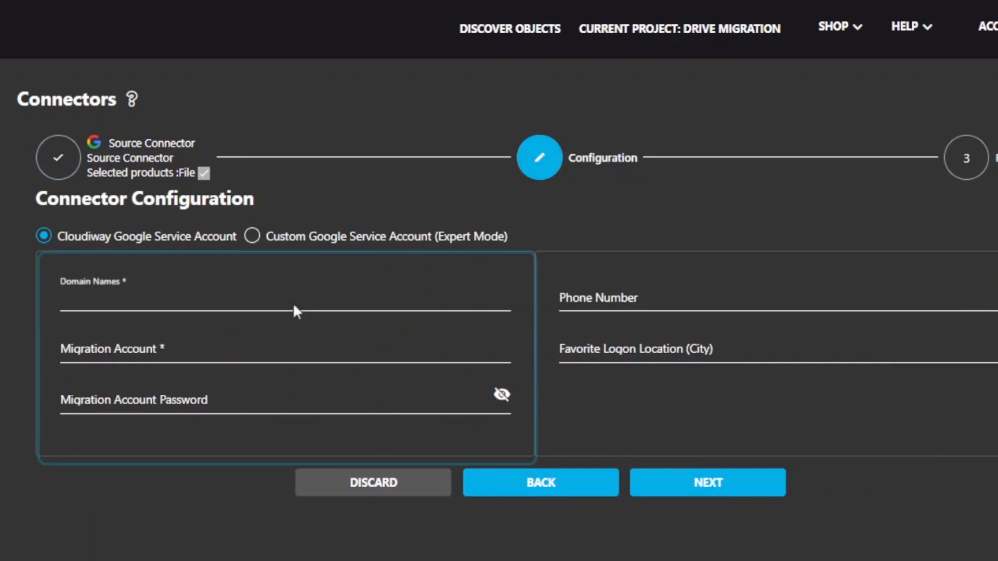
left_click(287, 311)
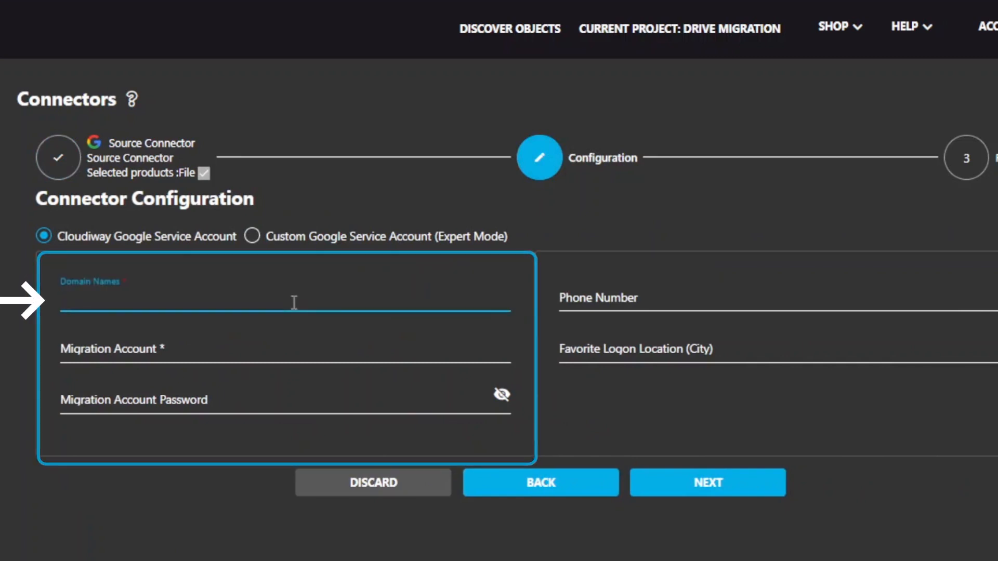
type("ilinfo.fr")
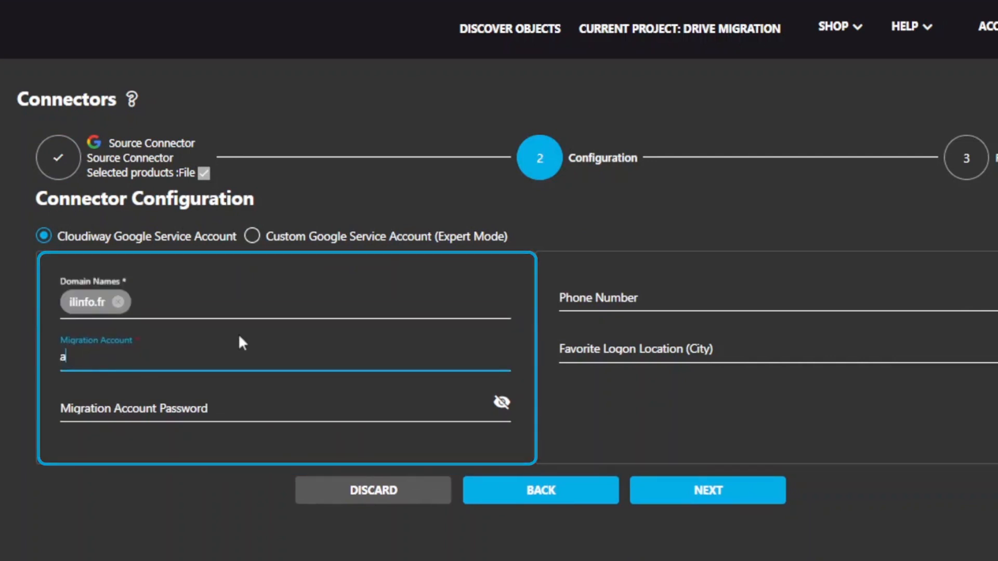
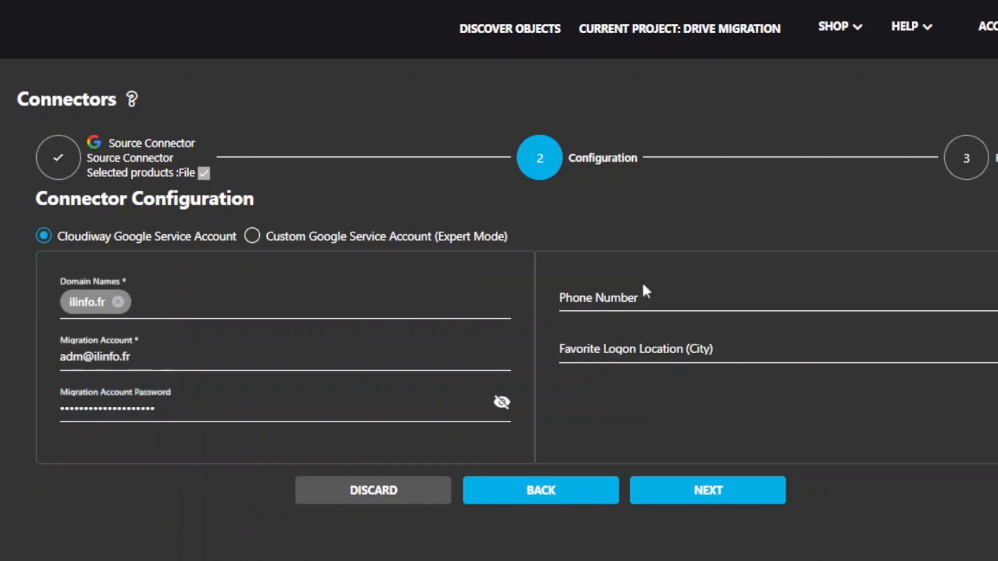
type("111")
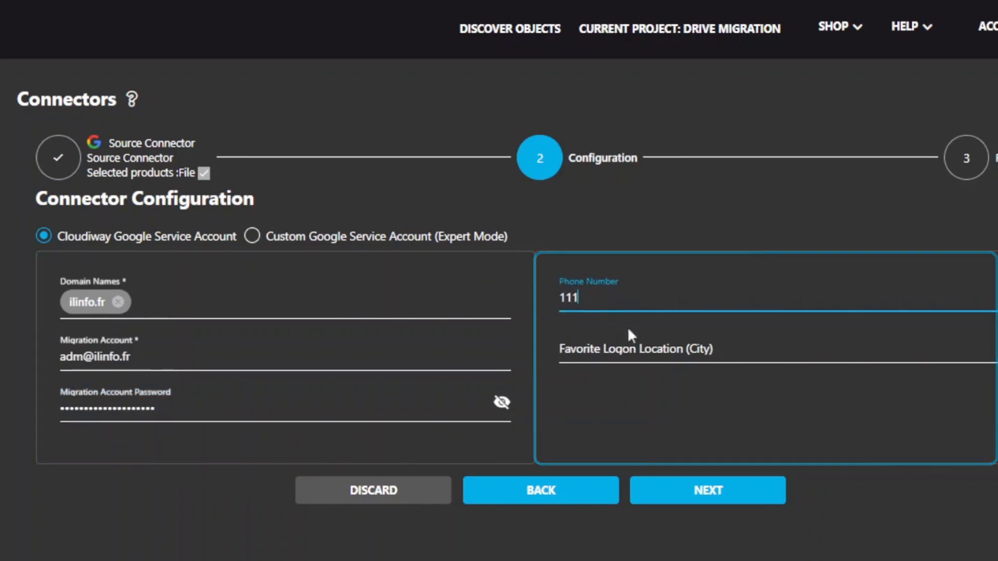
type("Paris")
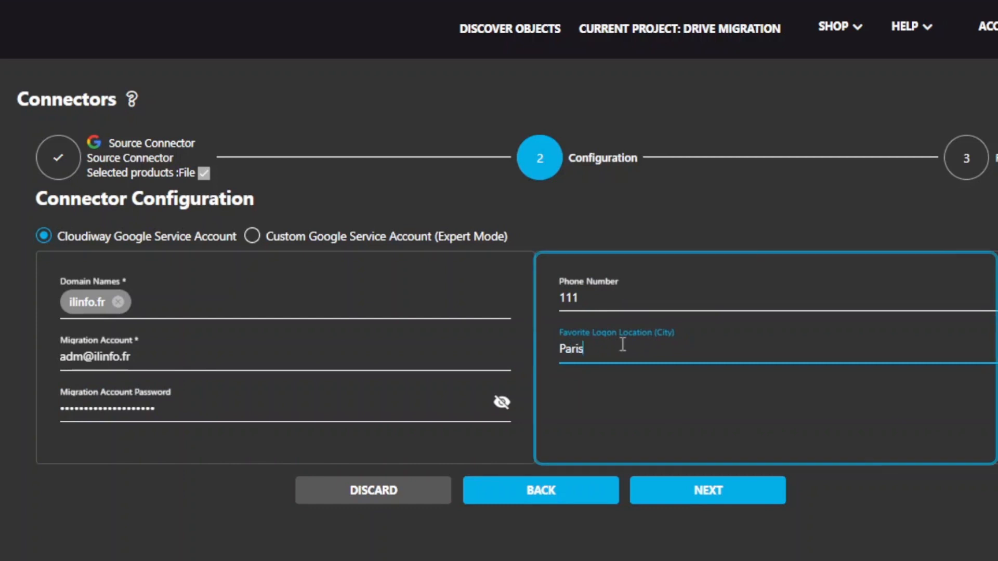
Step: Review and complete the source connector, dismissing the saved notification
left_click(707, 490)
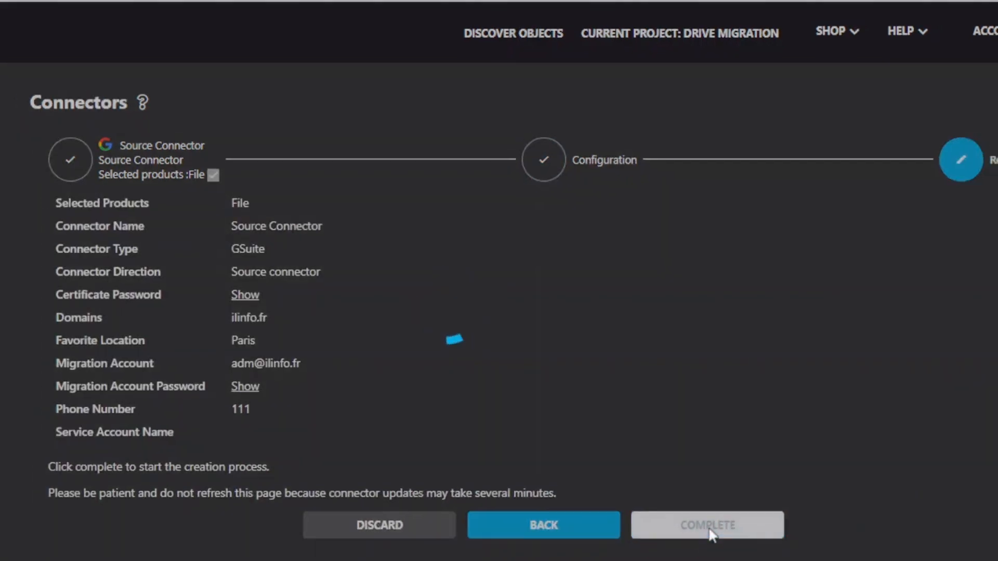
left_click(707, 525)
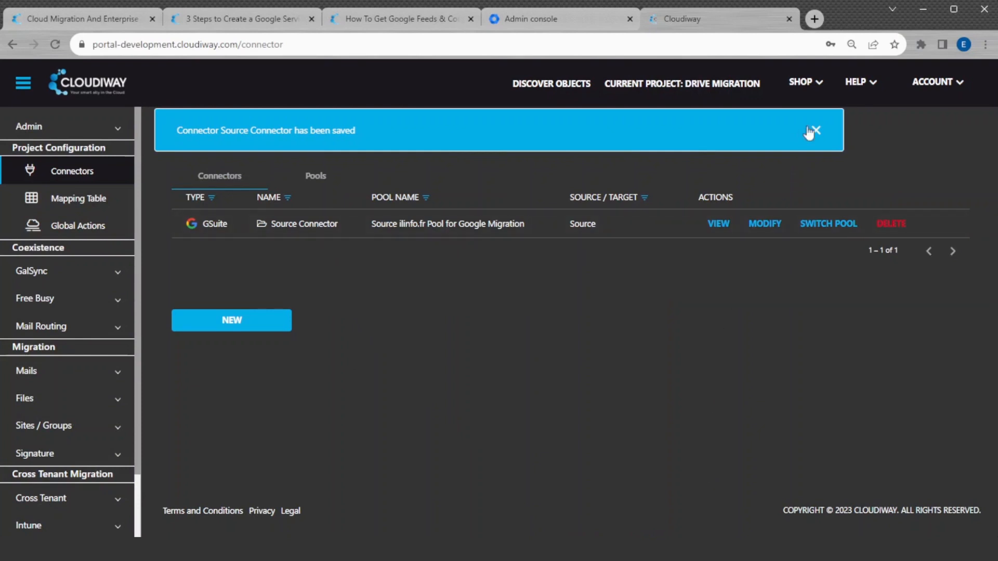
left_click(817, 131)
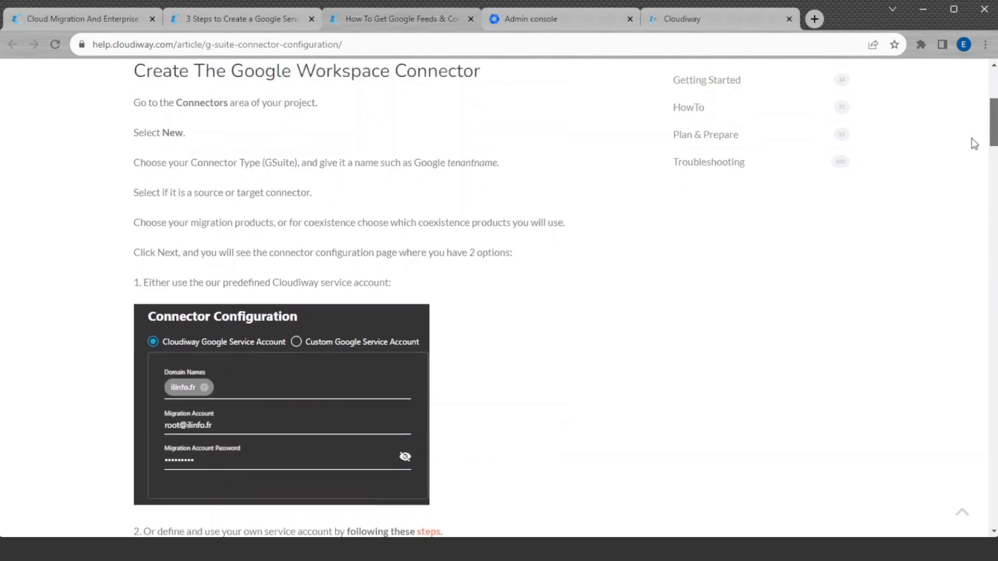
Step: Reach the 'Set The Google Workspace Feeds' section of the help article and go to the Admin console
scroll("down", 3)
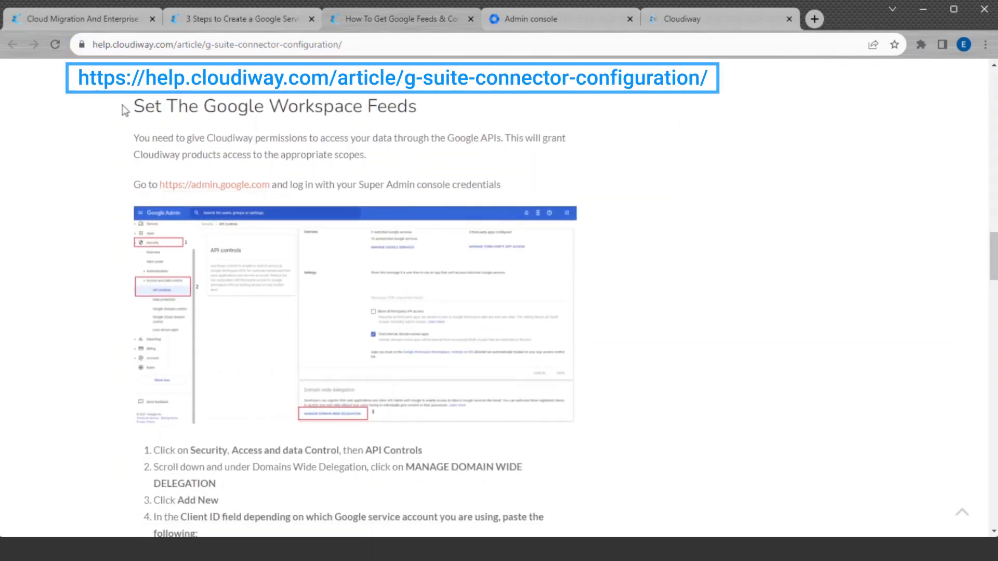
scroll("down", 3)
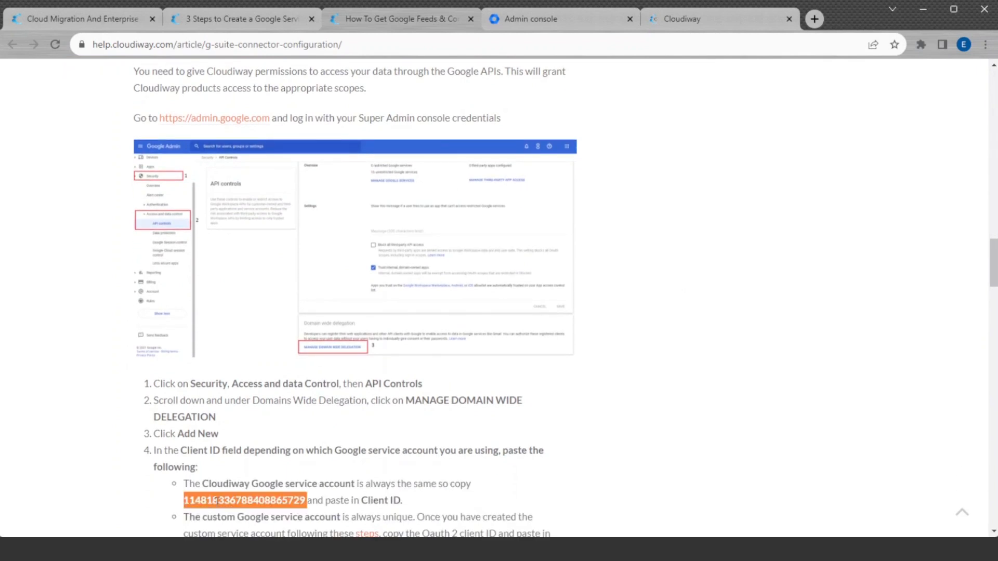
left_click(560, 19)
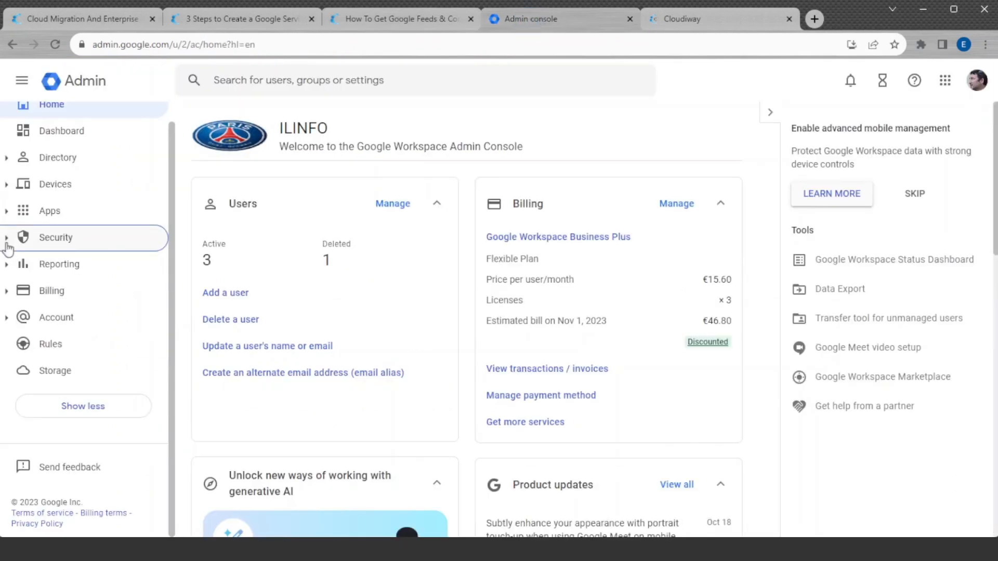
Step: Navigate Security > API controls to the Domain-wide Delegation management page
left_click(56, 237)
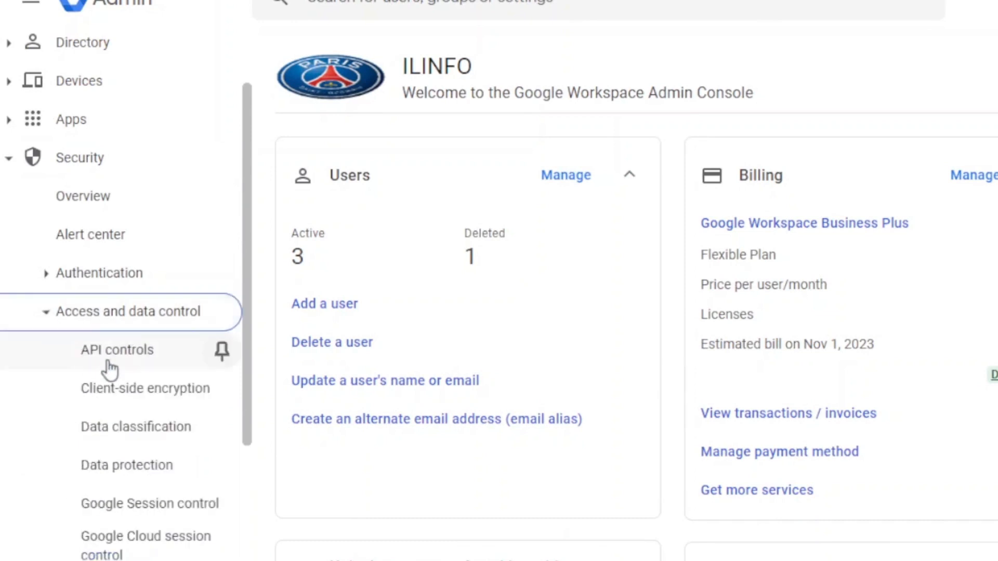
left_click(115, 350)
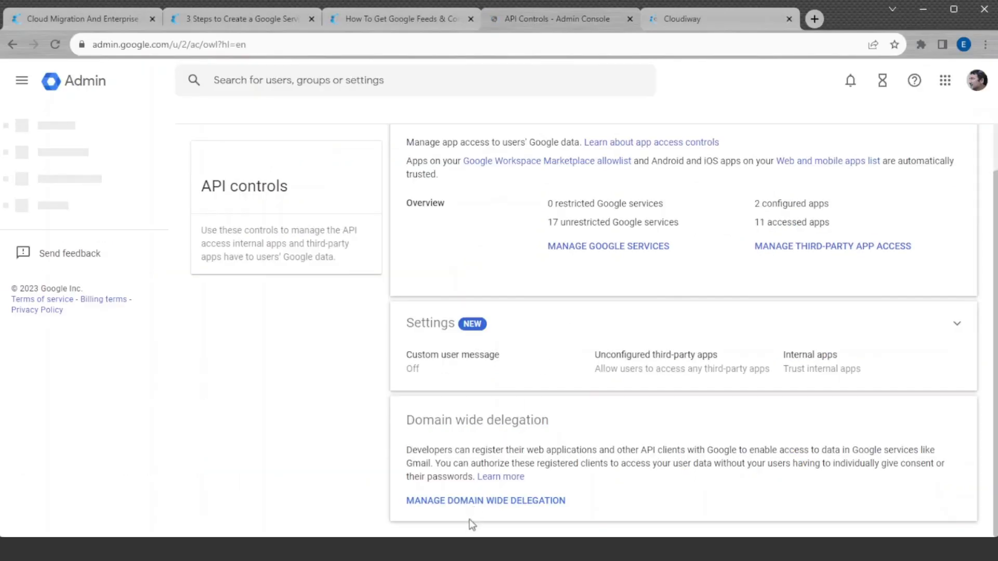
left_click(485, 500)
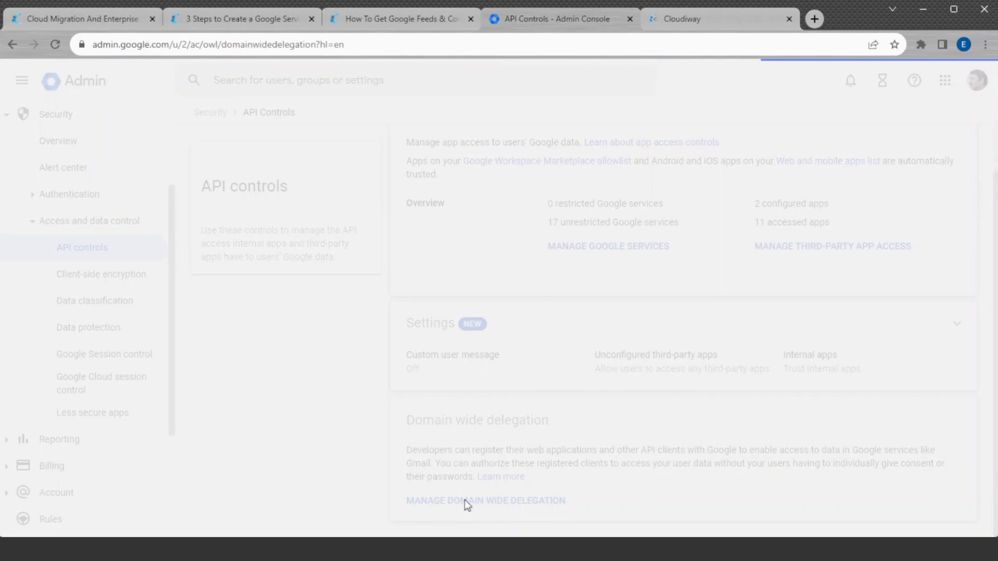
left_click(484, 500)
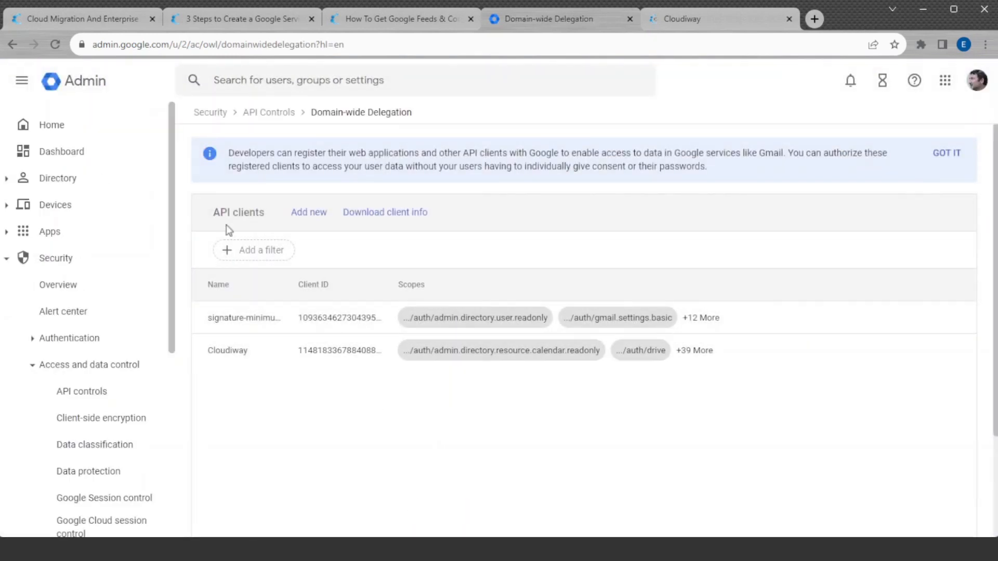
left_click(308, 212)
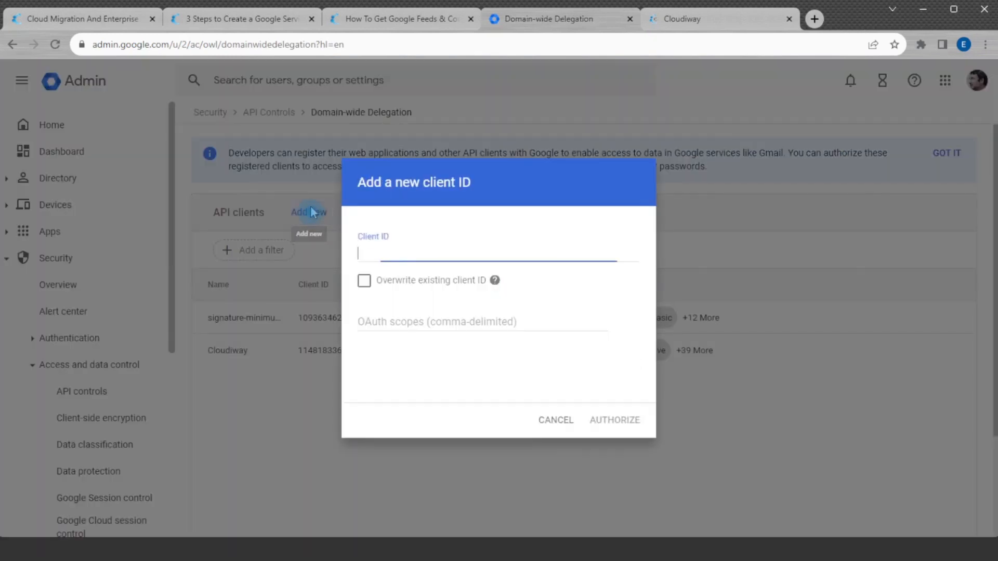
left_click(398, 19)
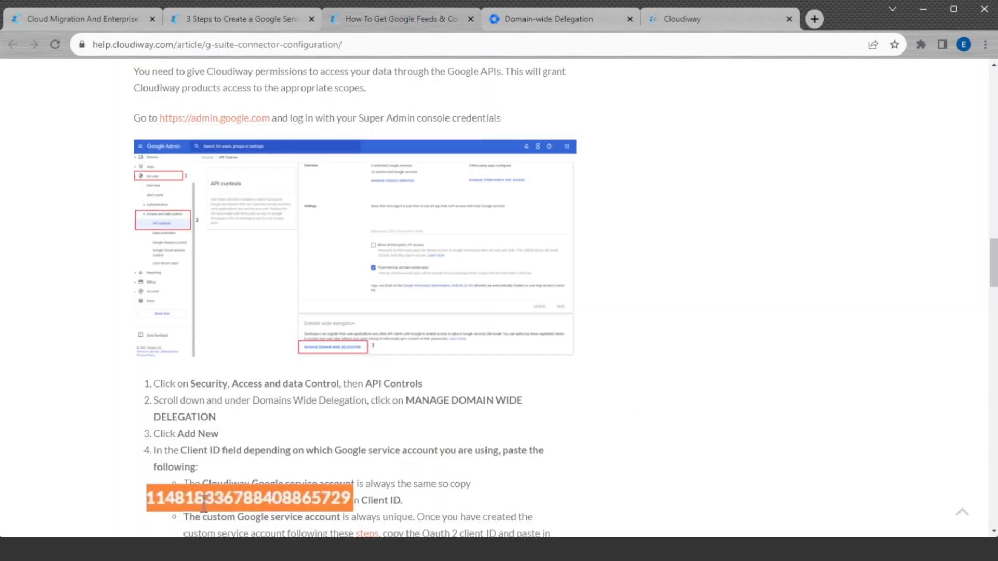
left_click(560, 18)
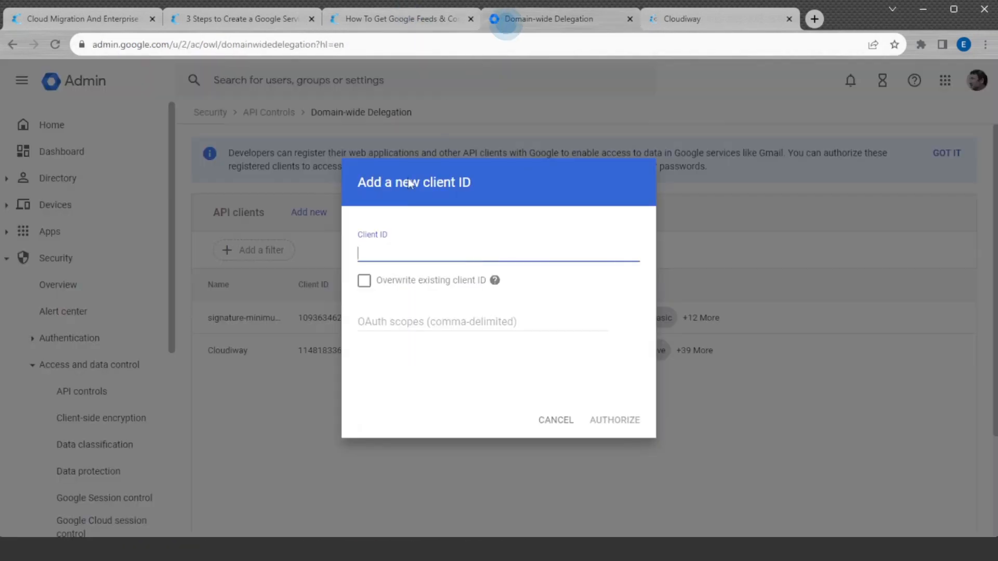
type("114818336788408865729")
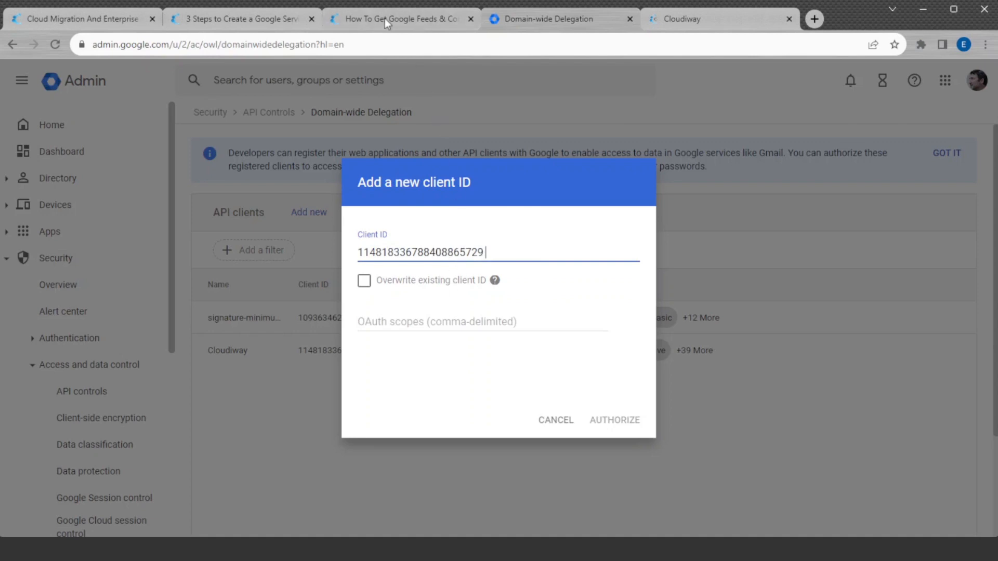
left_click(399, 19)
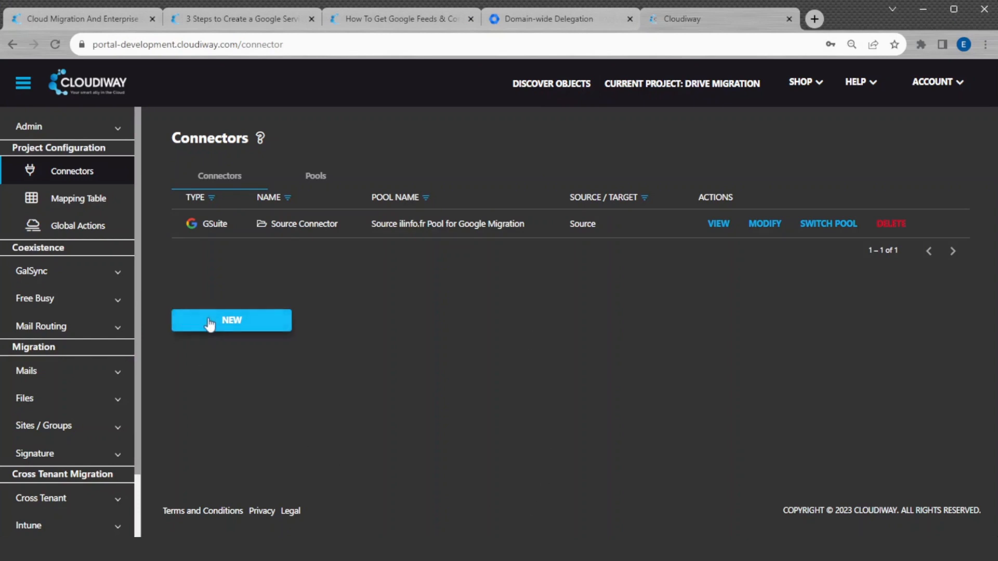
Step: Create an Office365 connector named Target Connector, marked as Target with File, and request admin consent
left_click(231, 320)
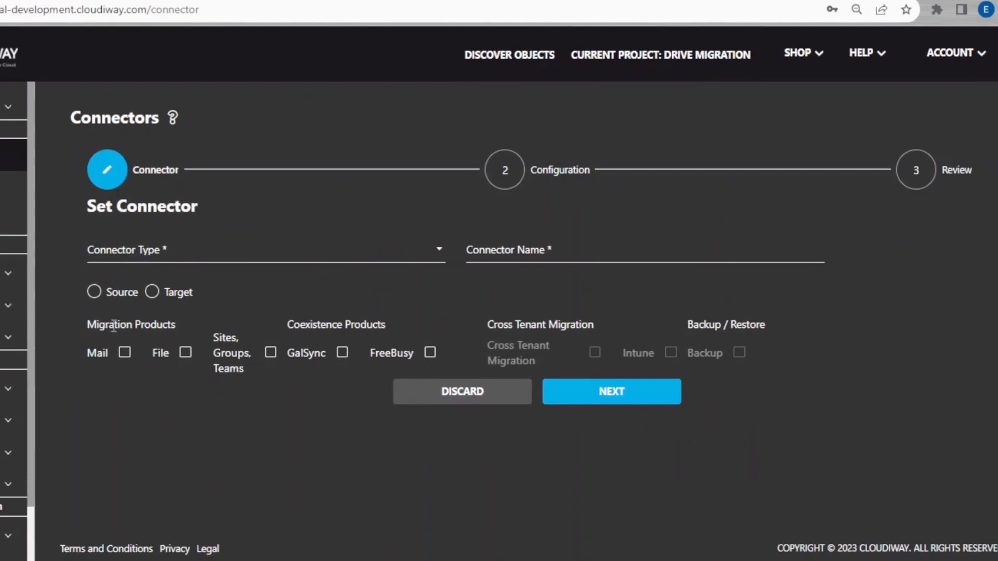
left_click(264, 249)
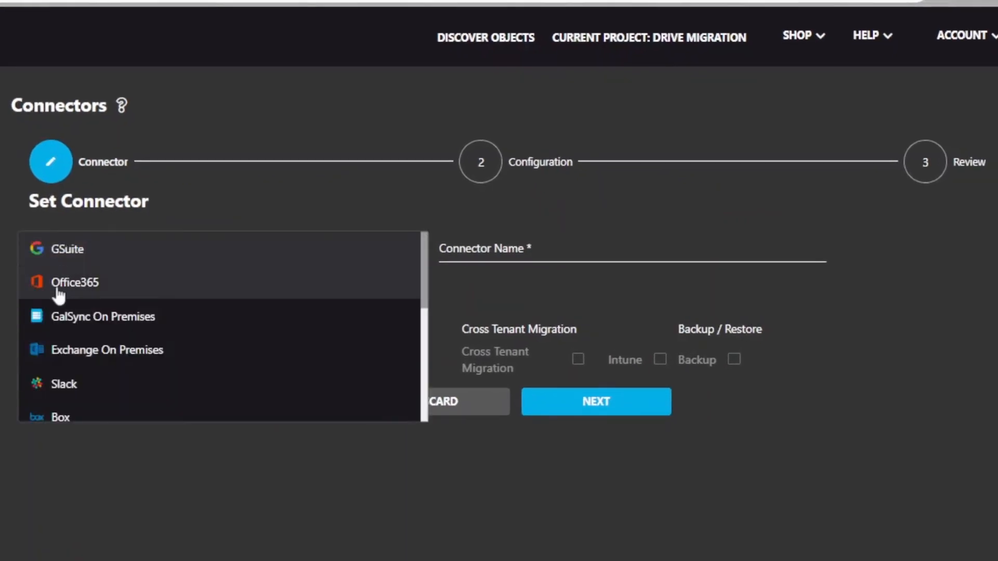
left_click(75, 282)
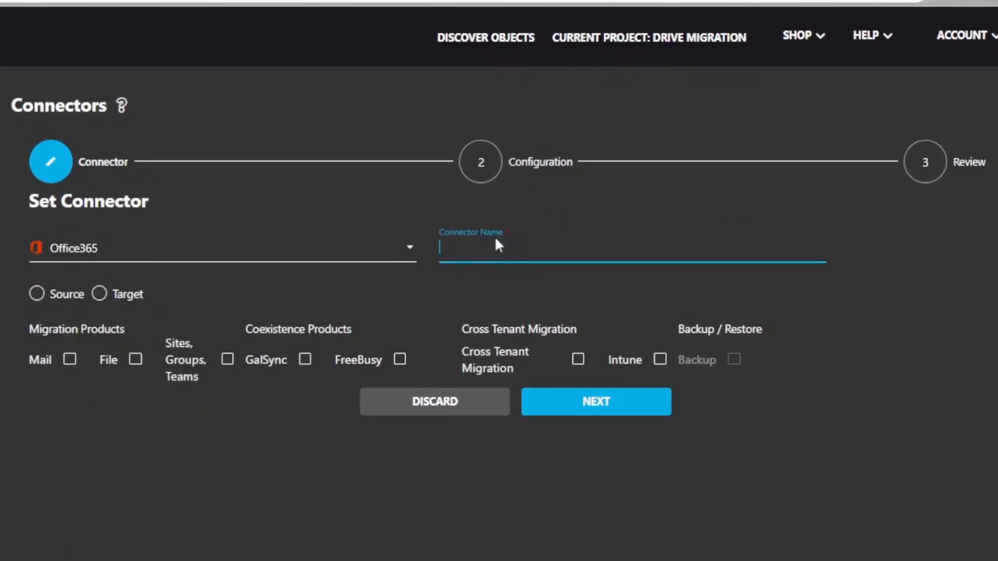
type("Target Connector")
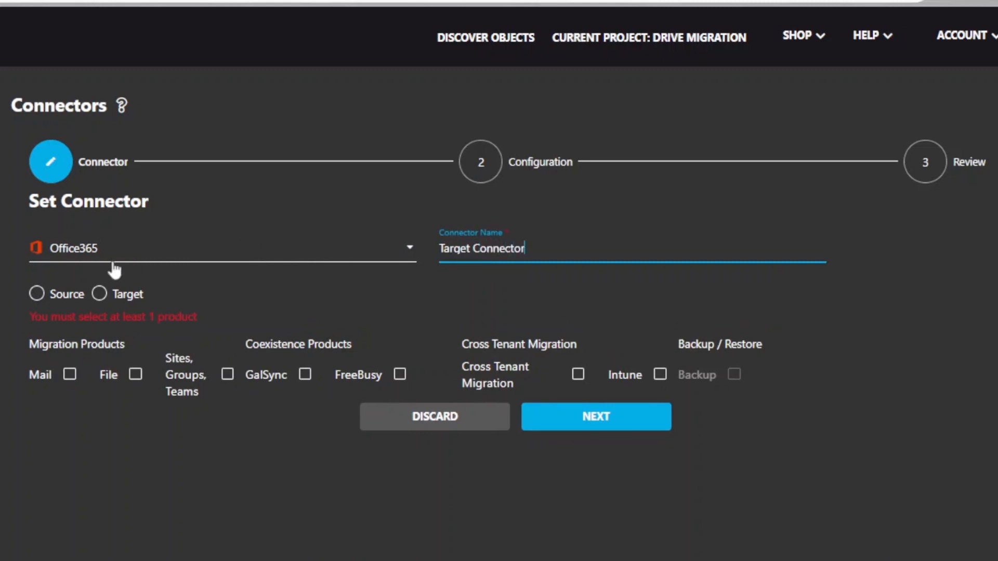
left_click(98, 293)
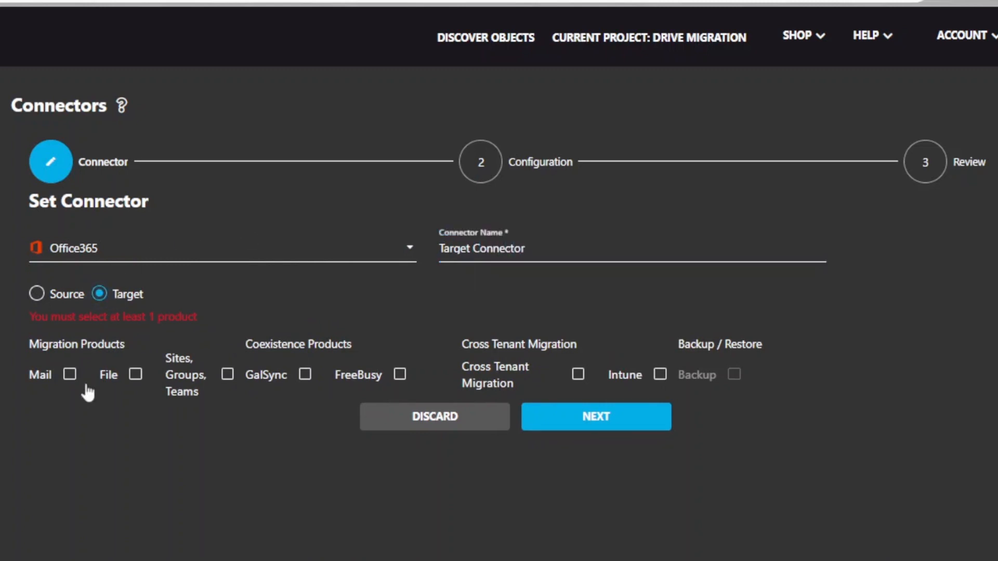
left_click(135, 374)
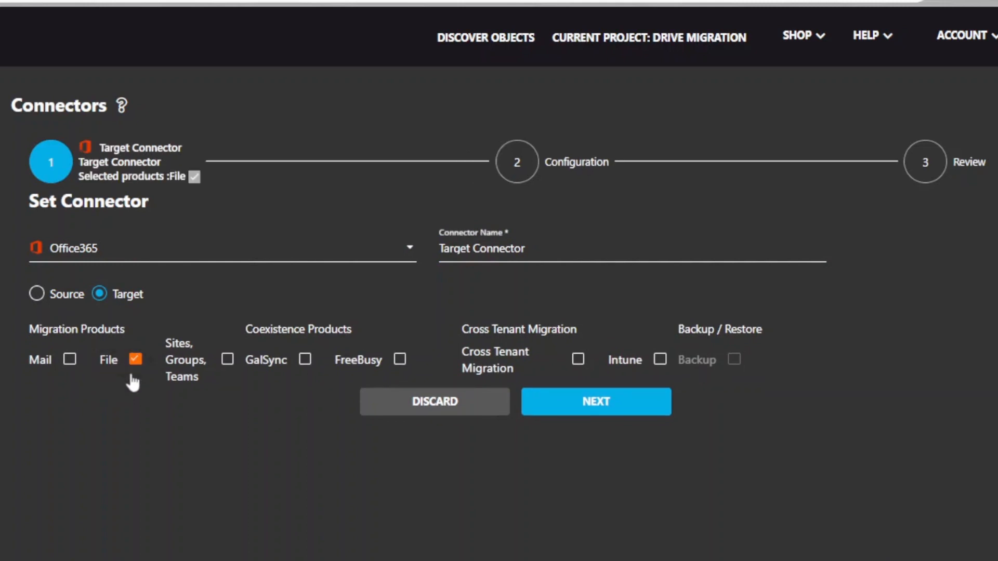
mouse_move(596, 401)
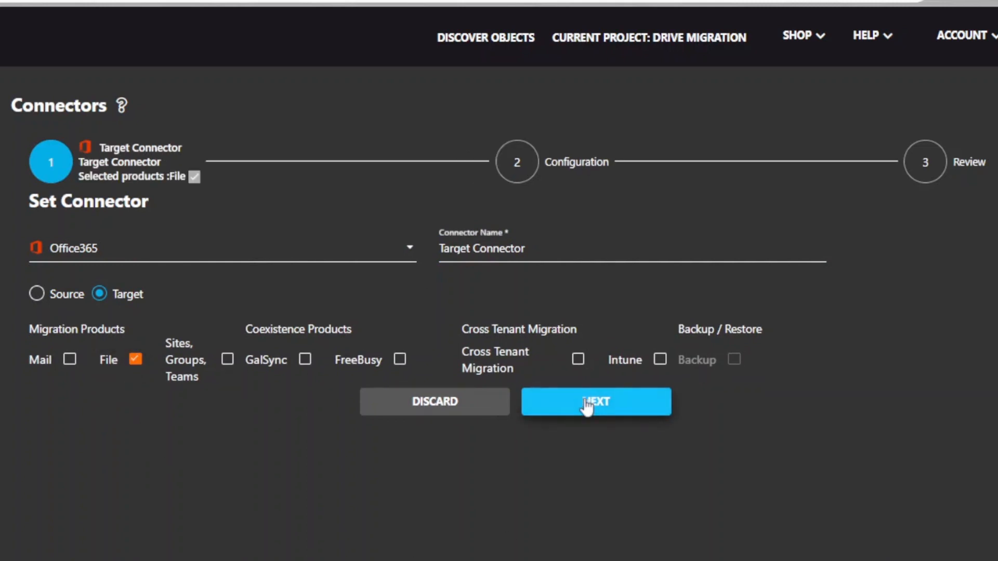
left_click(596, 402)
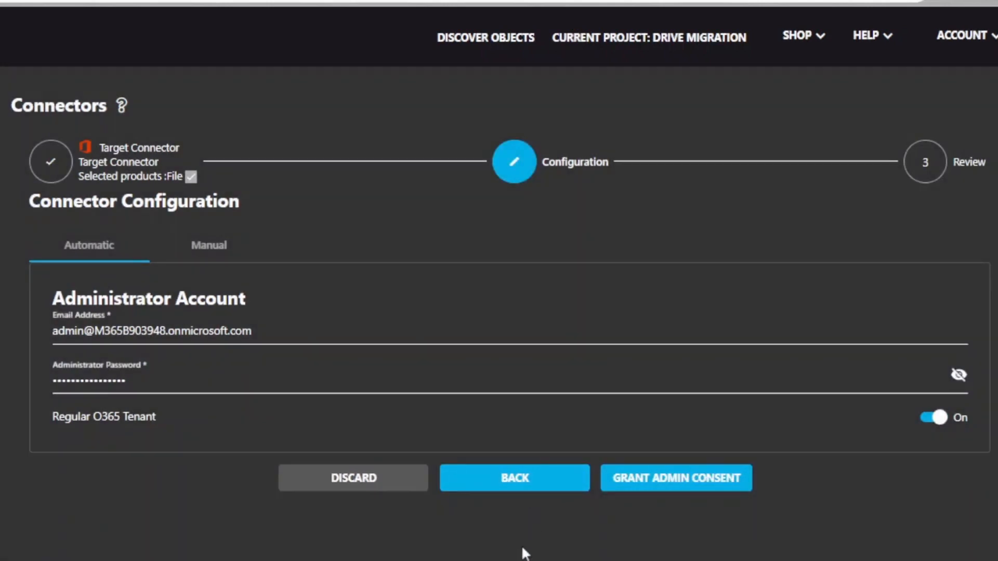
left_click(676, 478)
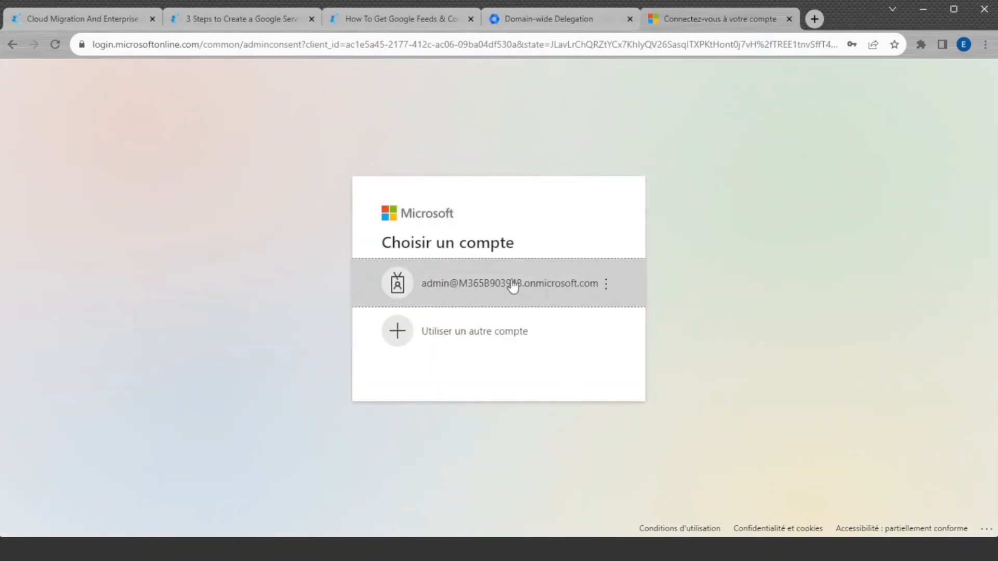
Step: Sign in as the tenant administrator and accept Cloudiway's requested permissions
left_click(498, 283)
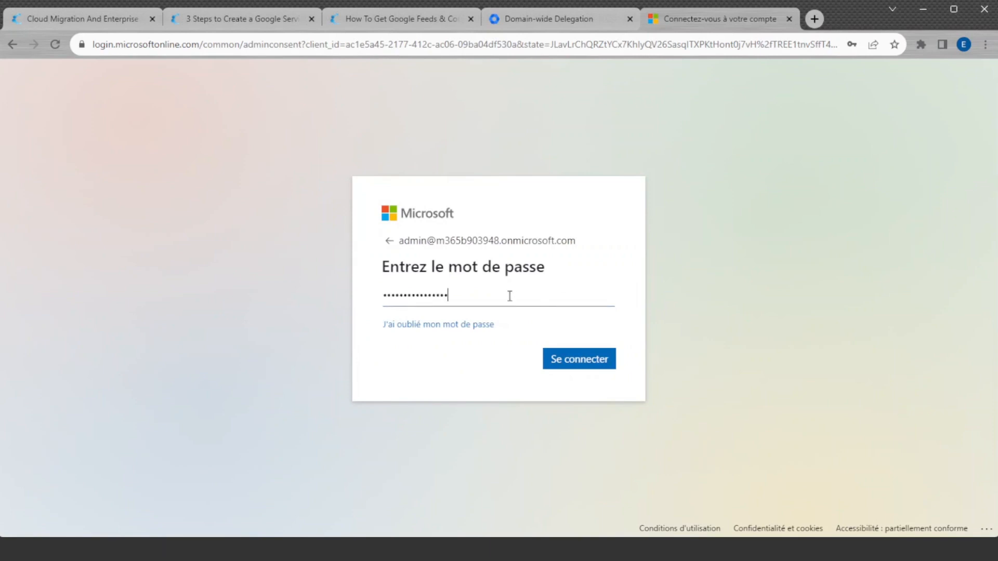
left_click(578, 358)
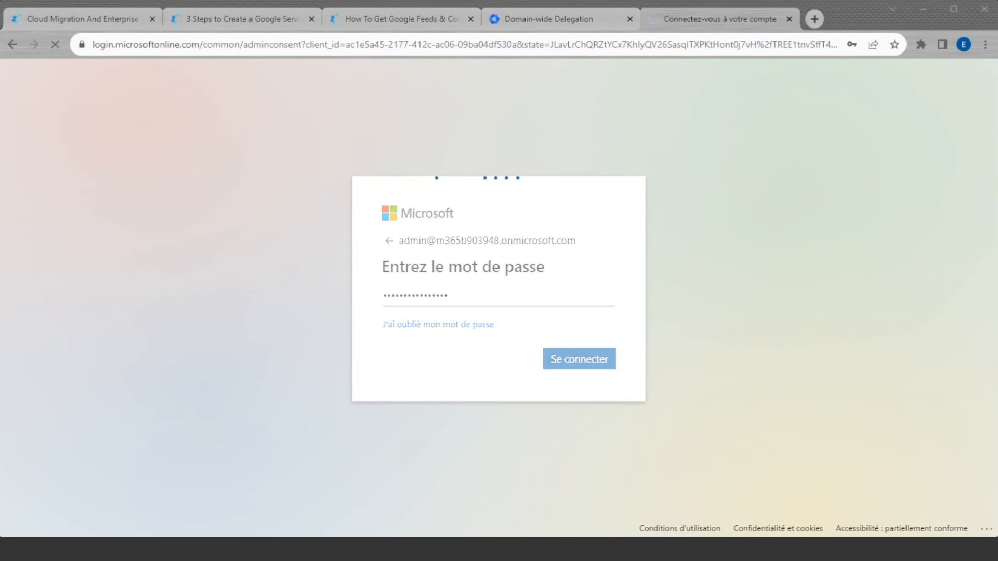
left_click(578, 359)
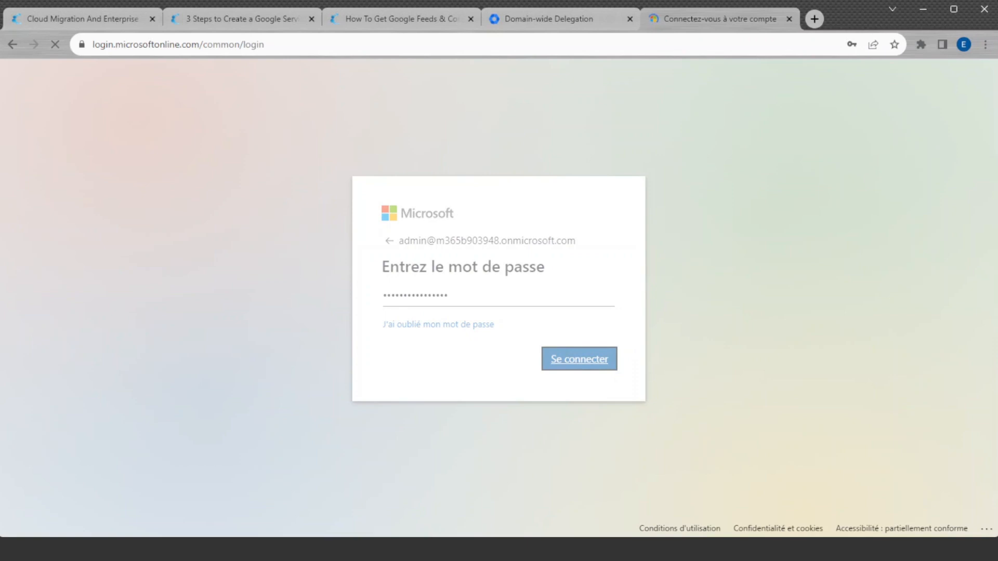
left_click(578, 359)
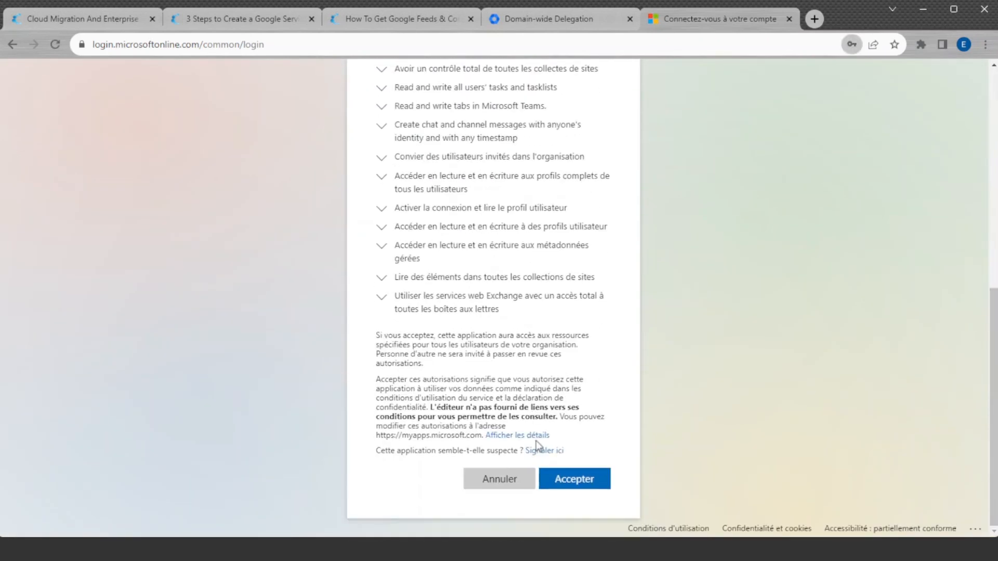
left_click(573, 478)
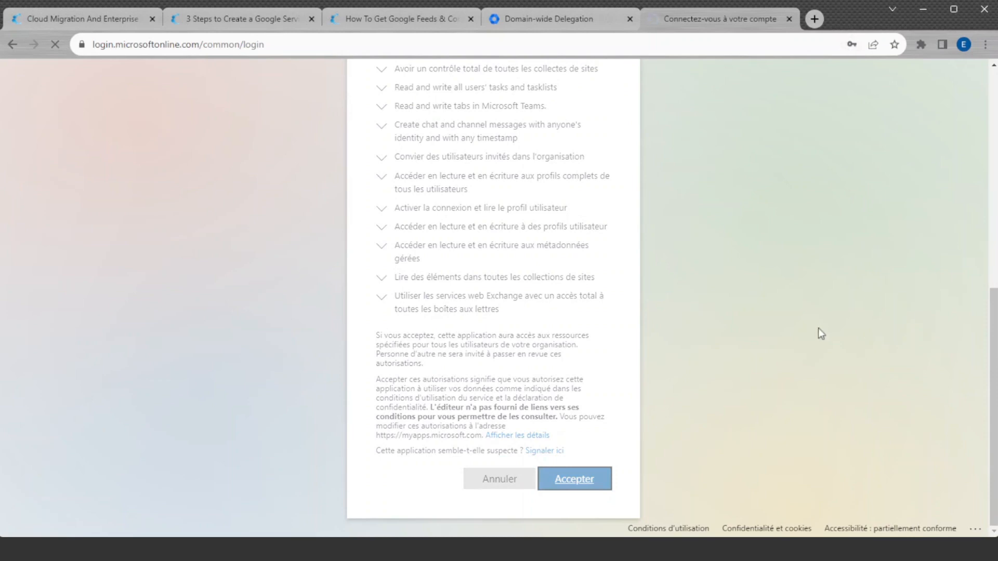
left_click(572, 478)
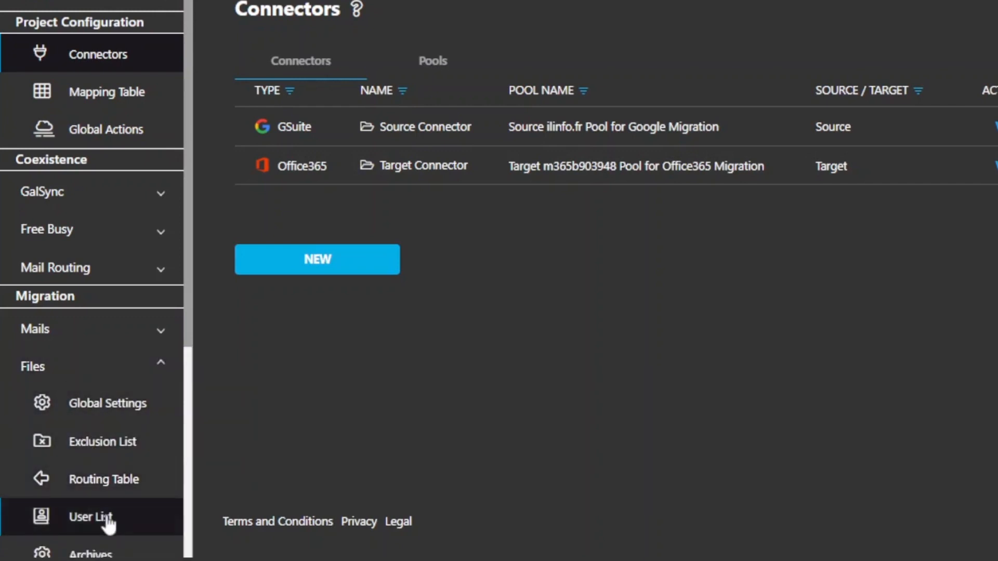
Step: From the file migration User List, choose Migration > Get List to reach Discover Objects
left_click(91, 517)
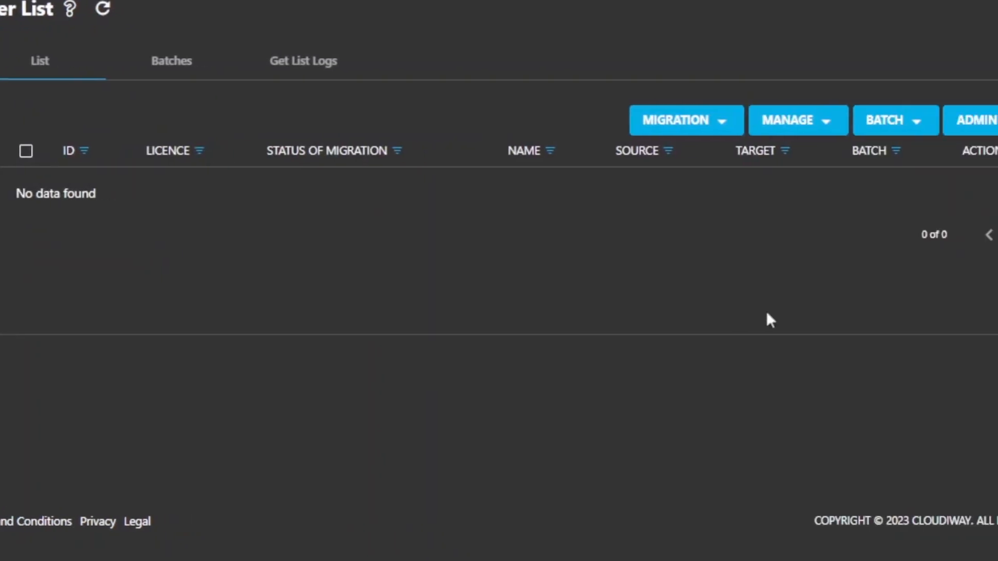
left_click(685, 120)
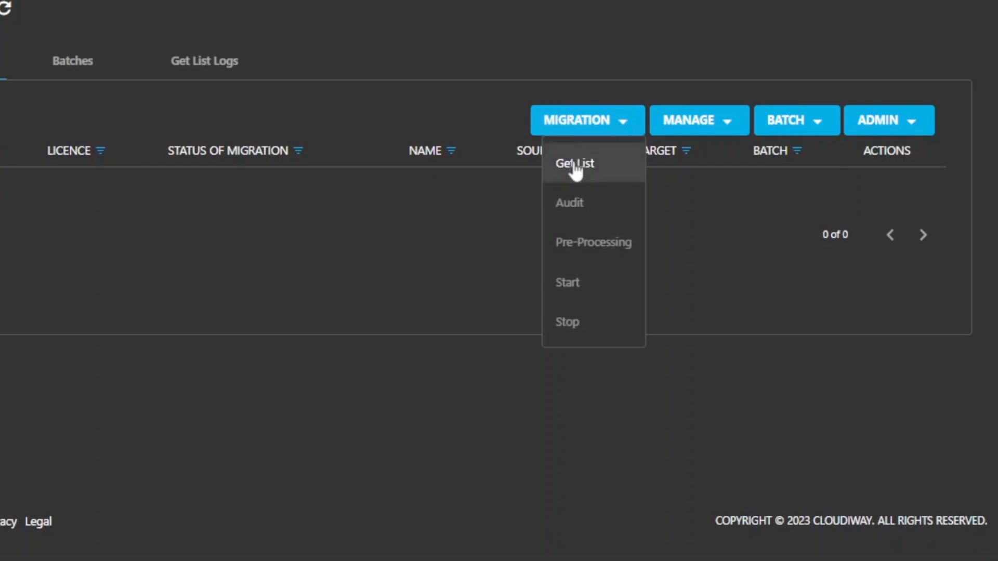
left_click(574, 164)
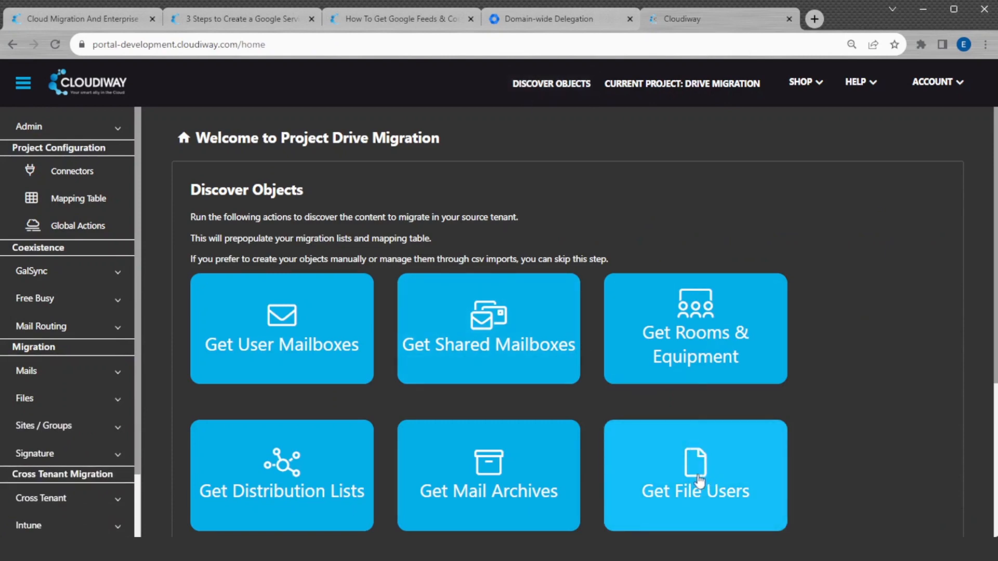
Step: Run Get File Users with source pool, Keep Email Prefix matching and target domain M365B903948.onmicrosoft.com
left_click(695, 475)
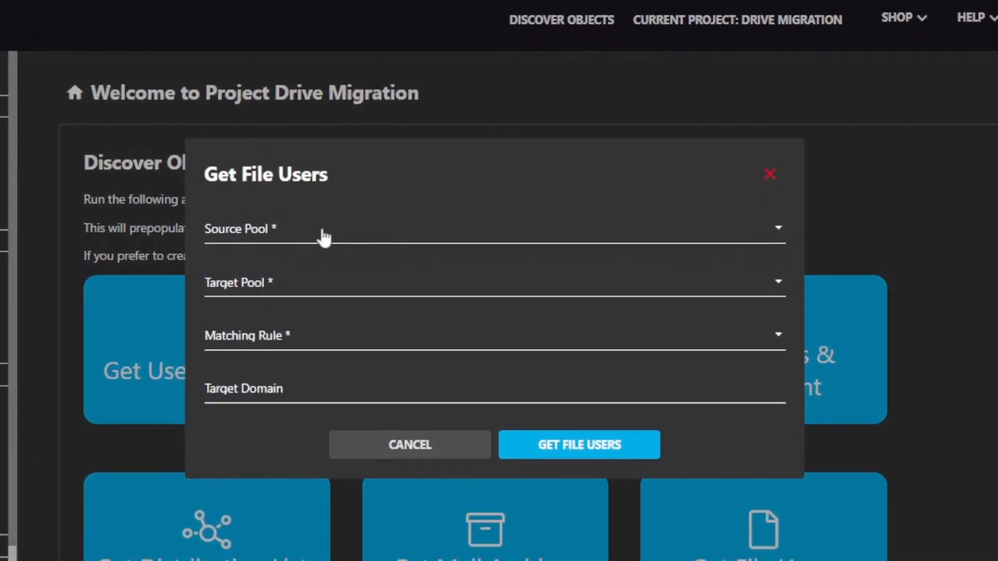
left_click(493, 228)
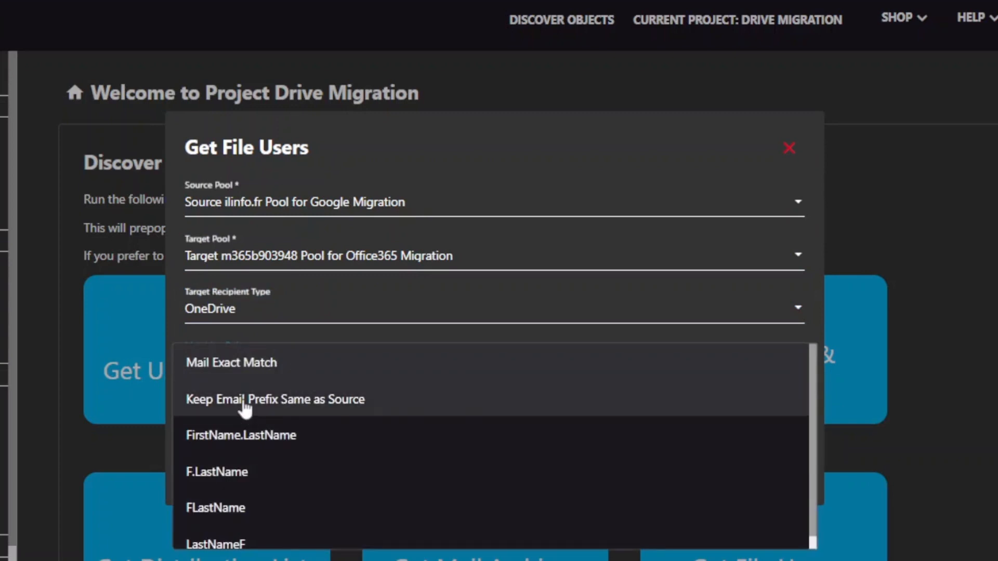
left_click(274, 399)
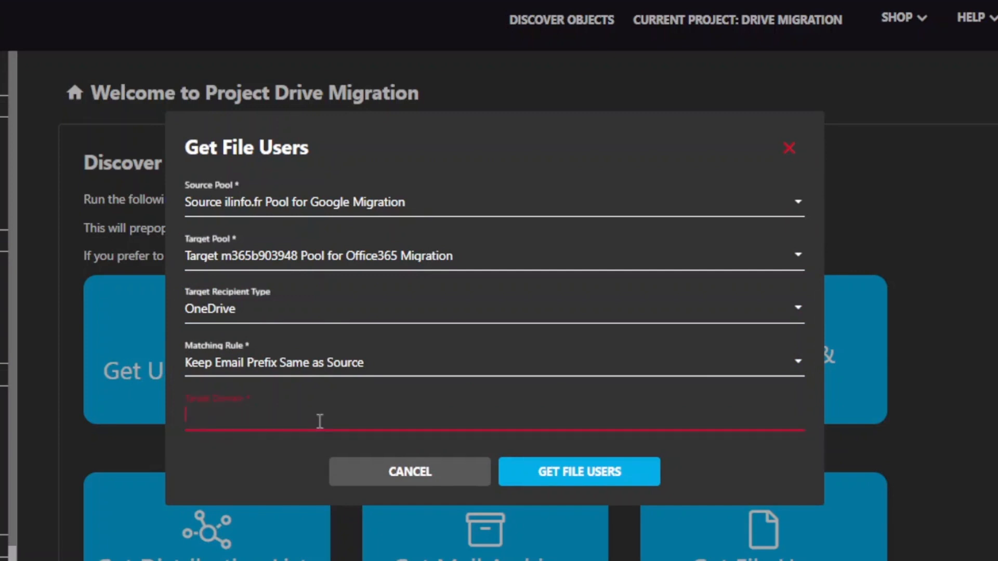
type("M365B903948.onmicrosoft.com")
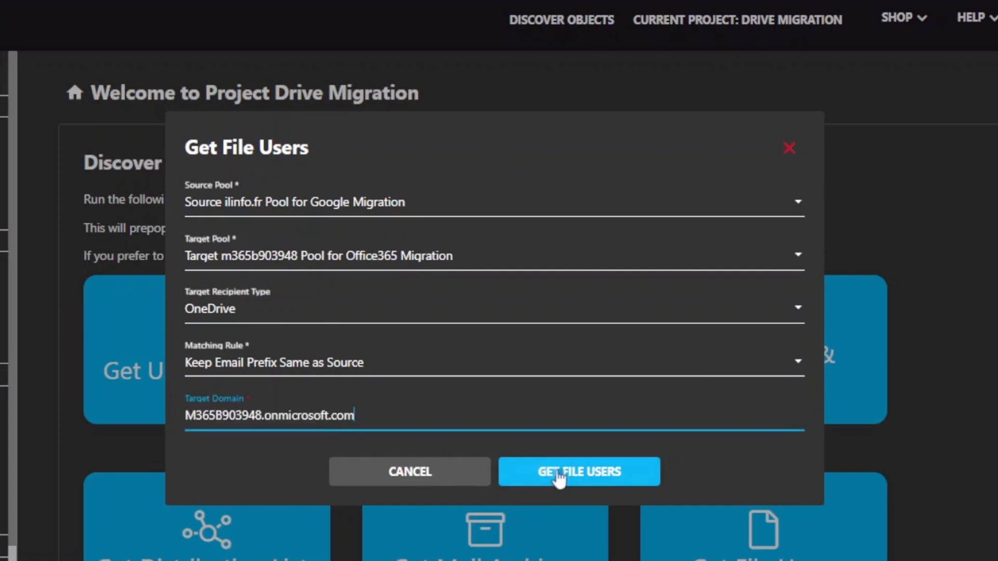
left_click(578, 472)
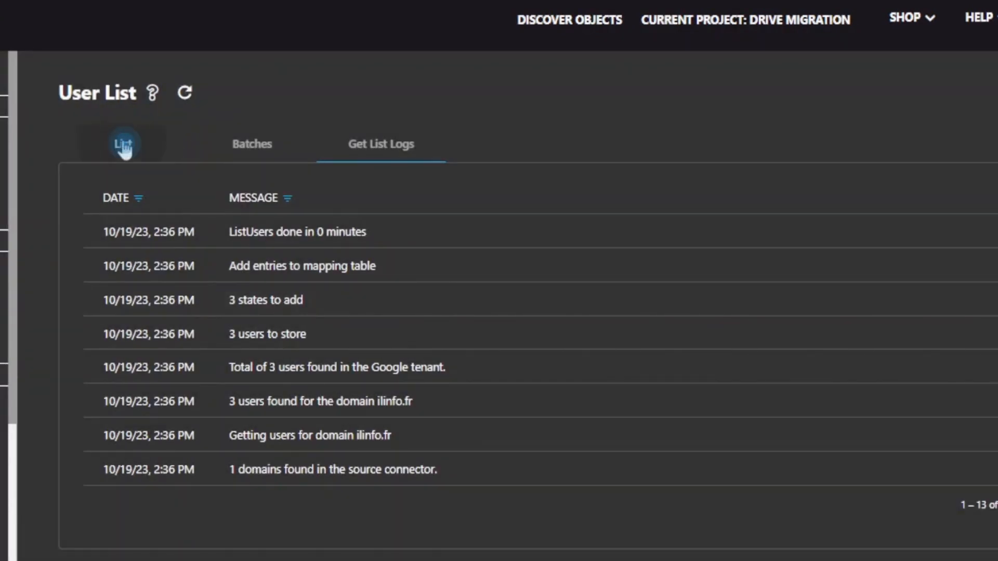
Step: List the three discovered users and save dev user1's edited target OneDrive email
left_click(122, 143)
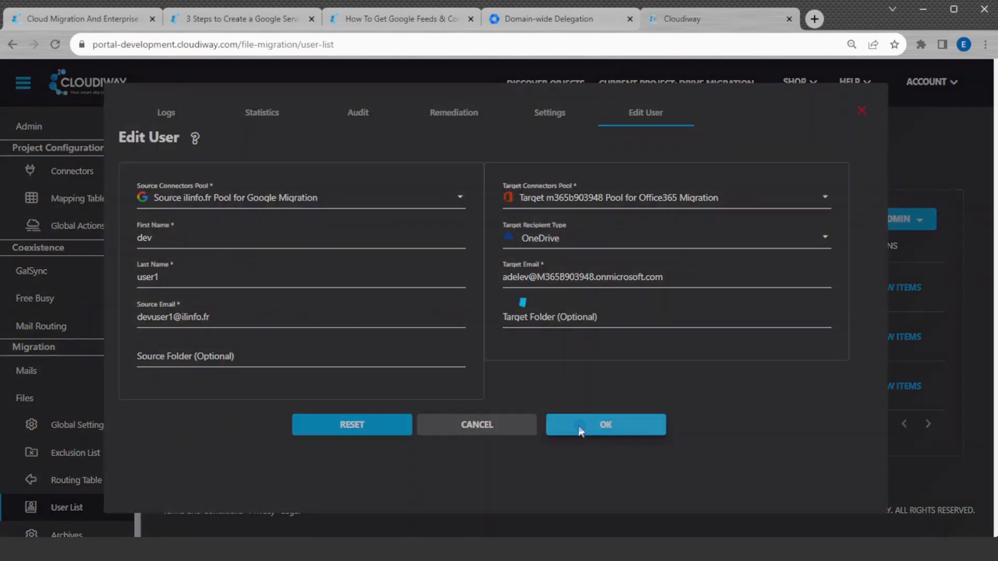
left_click(605, 424)
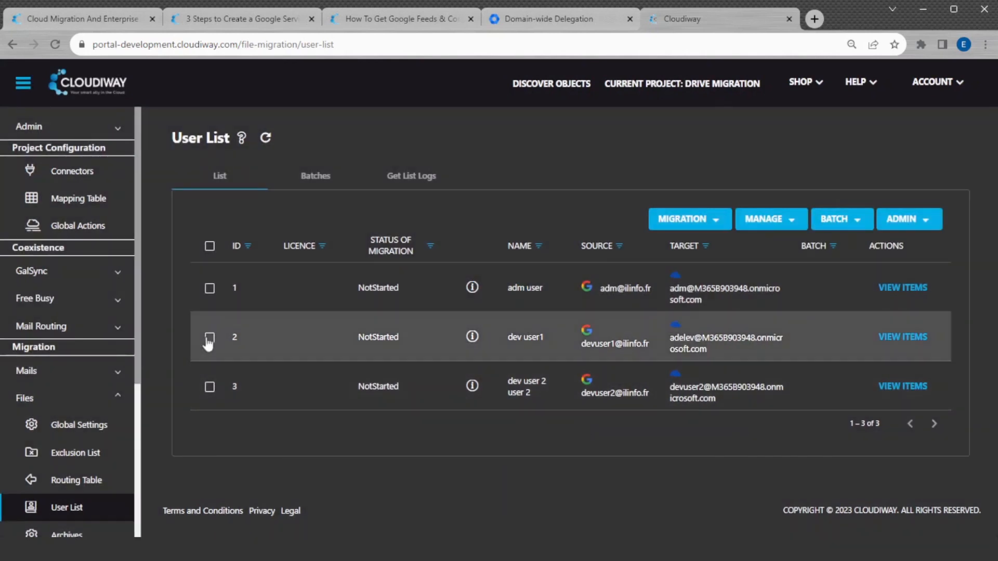
Step: Run Pre-Processing on the second user's files from the MIGRATION menu
left_click(209, 338)
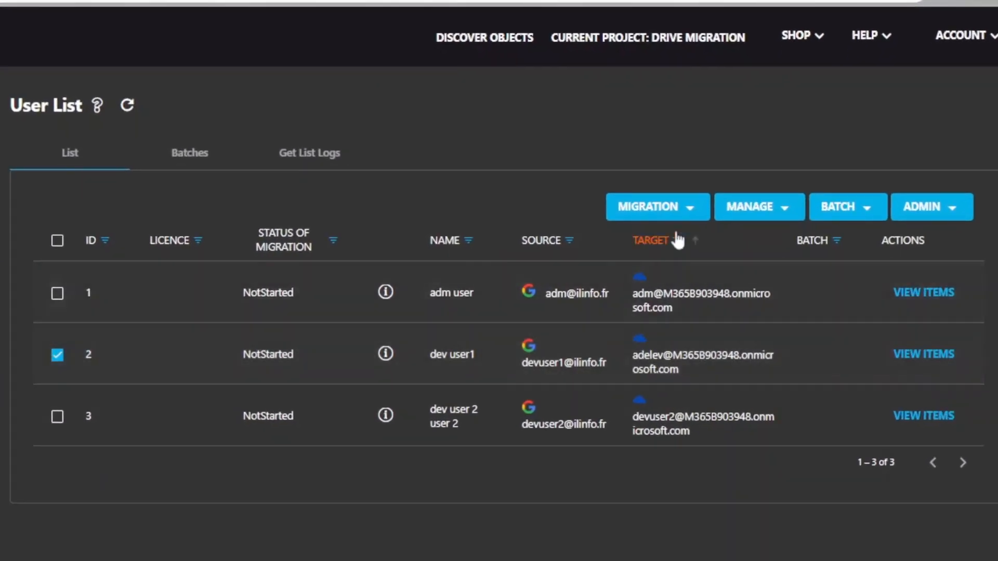
left_click(657, 205)
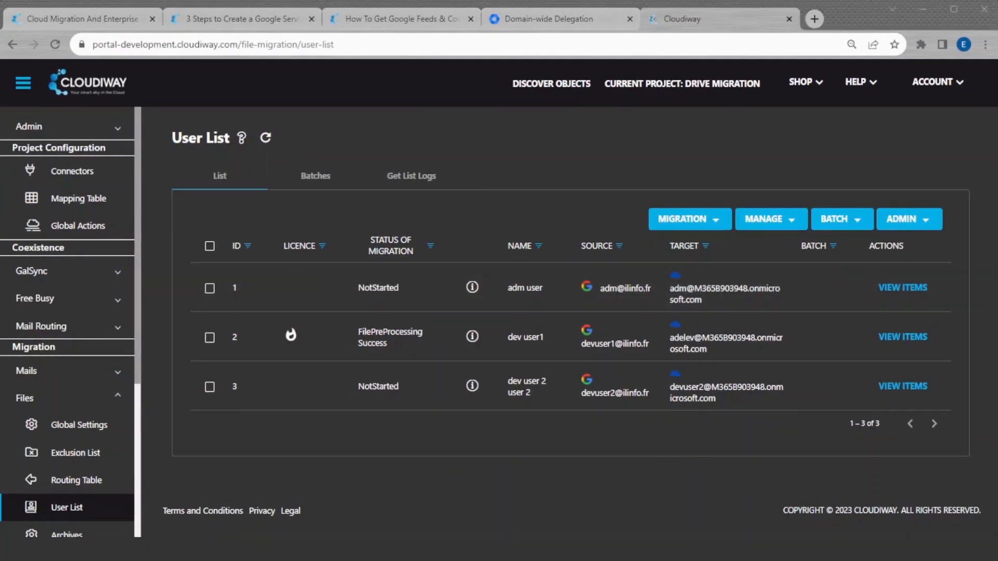
mouse_move(324, 357)
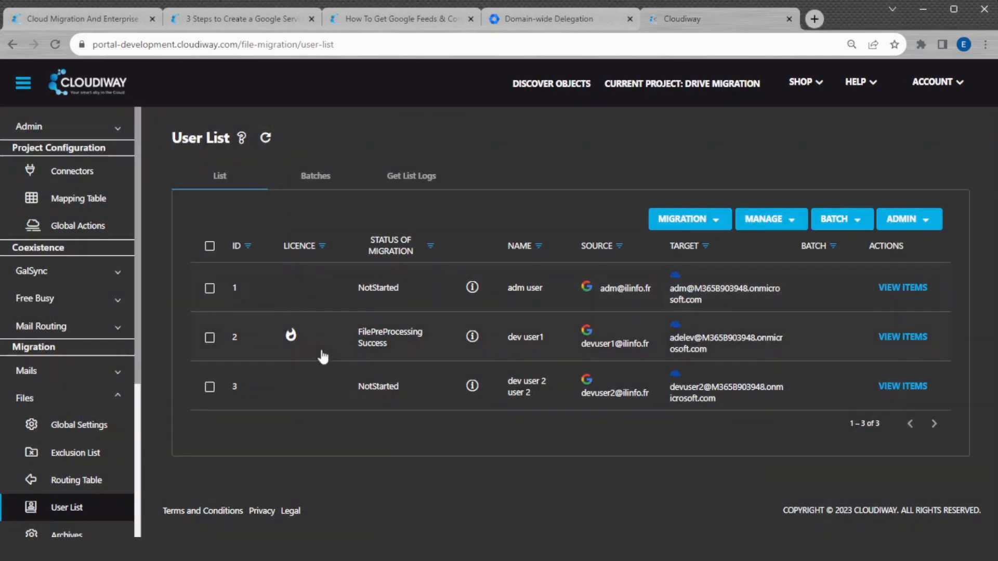
Step: Start the second user's file migration and confirm, leaving it FileMigration Scheduled
left_click(210, 338)
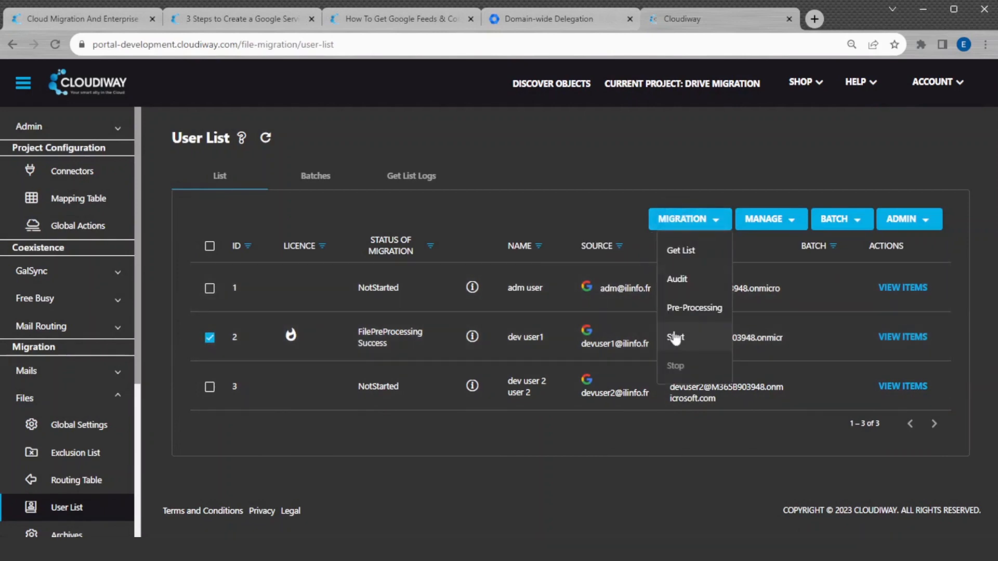
left_click(676, 337)
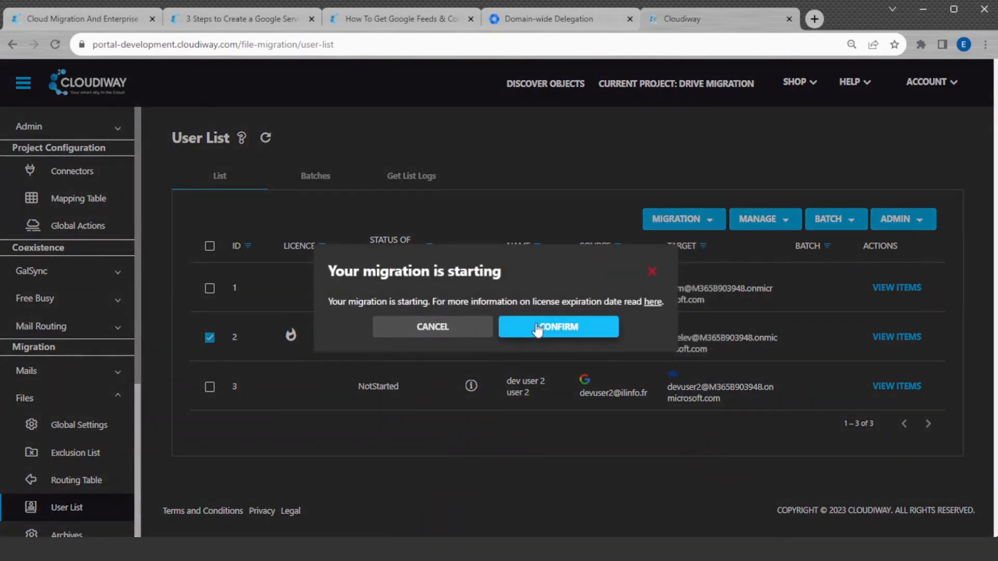
left_click(557, 327)
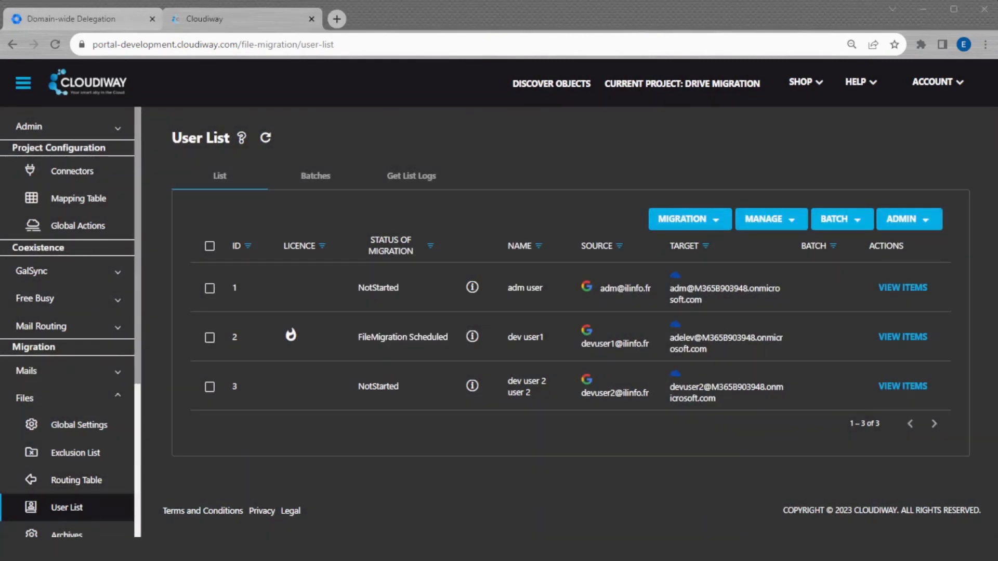
Step: Refresh statuses and review dev user1's Logs and Statistics showing 110 files migrated, no errors
left_click(265, 138)
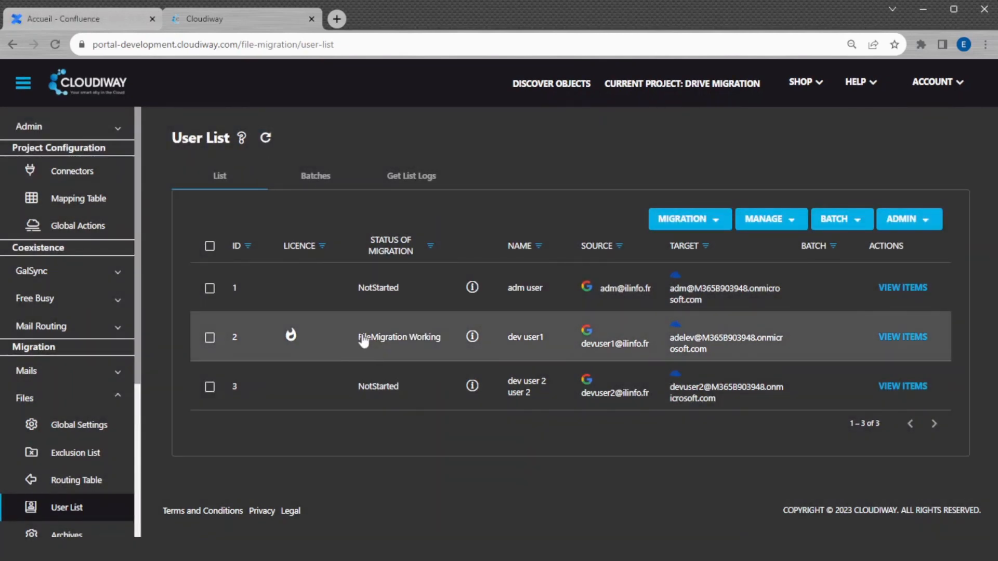
left_click(902, 337)
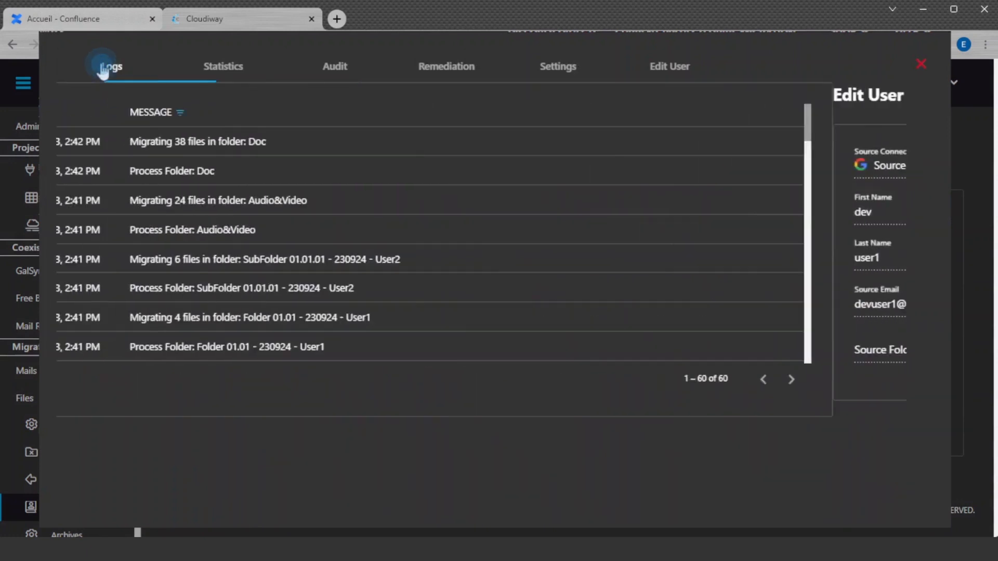
left_click(111, 67)
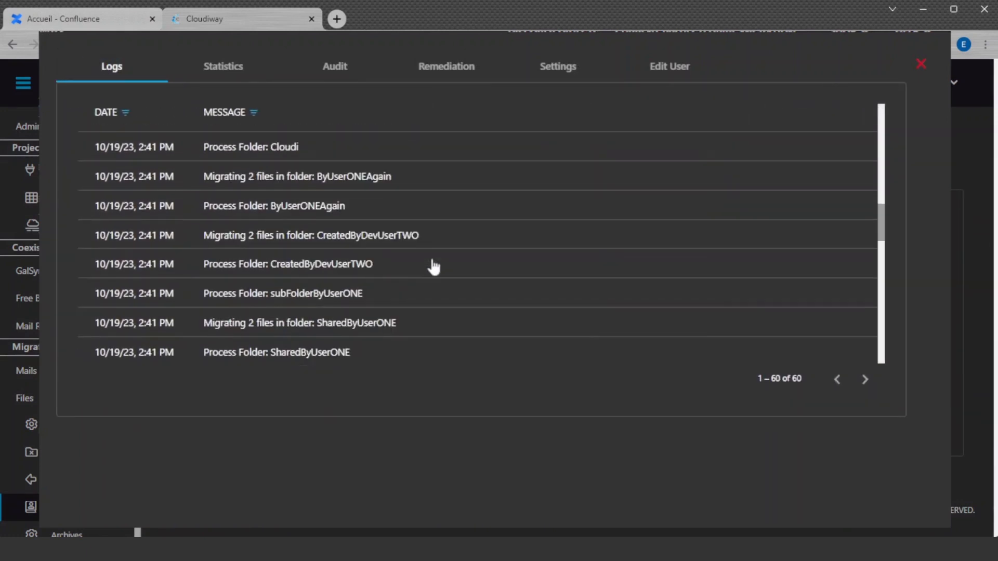
left_click(222, 67)
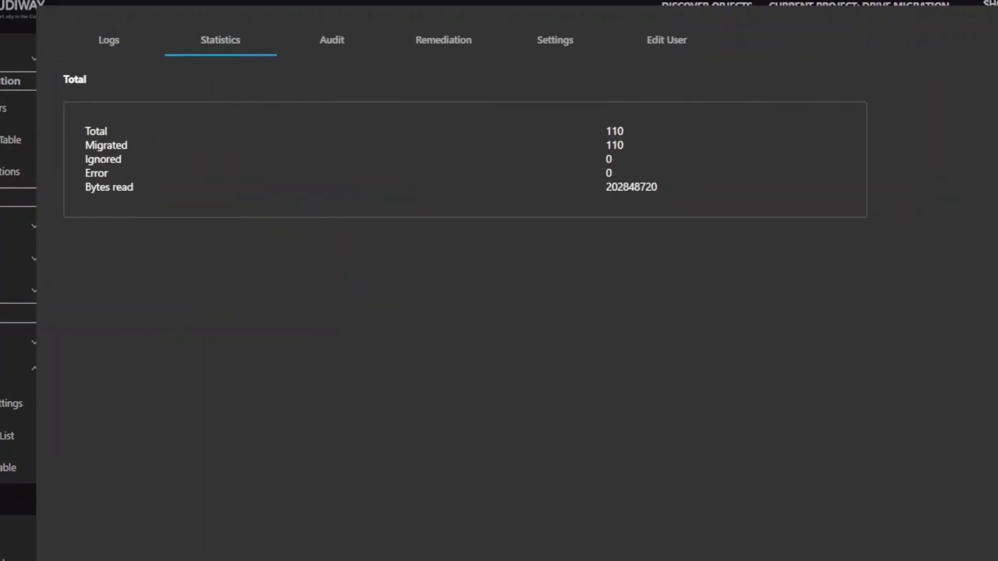
left_click(65, 489)
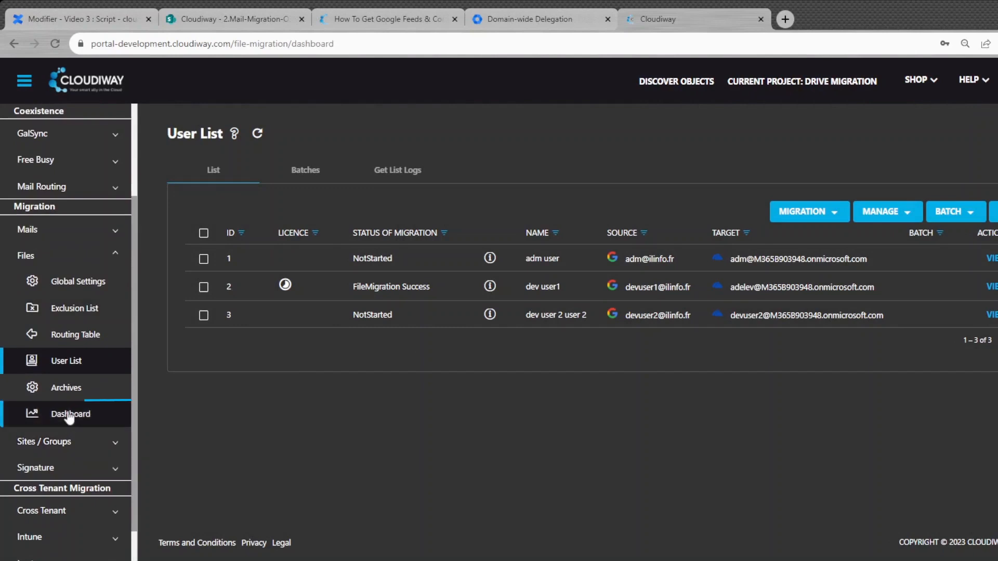
Step: View the Files Dashboard Details: 110 files, 24 folders, 193.45 MB migrated for dev user1
left_click(69, 414)
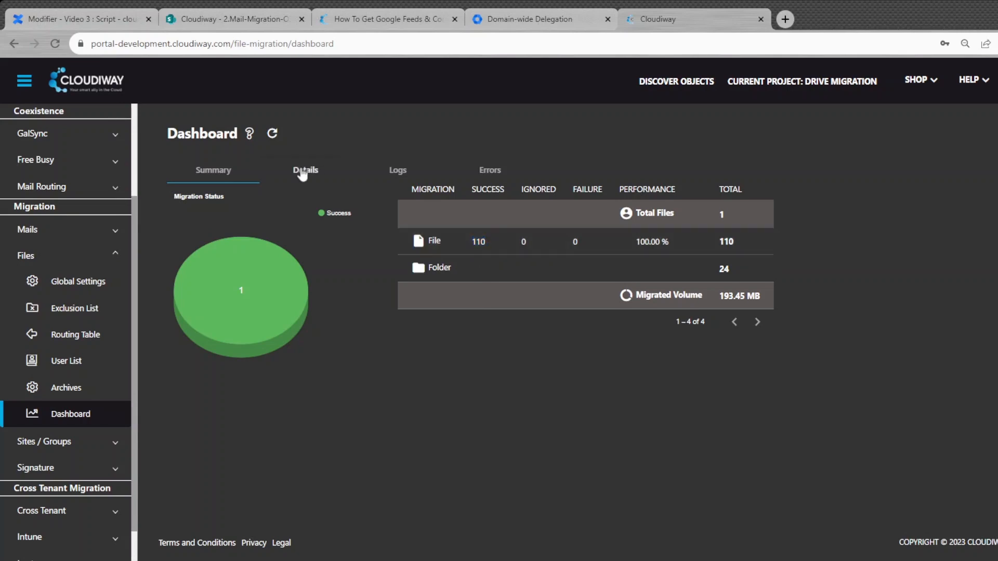
left_click(306, 169)
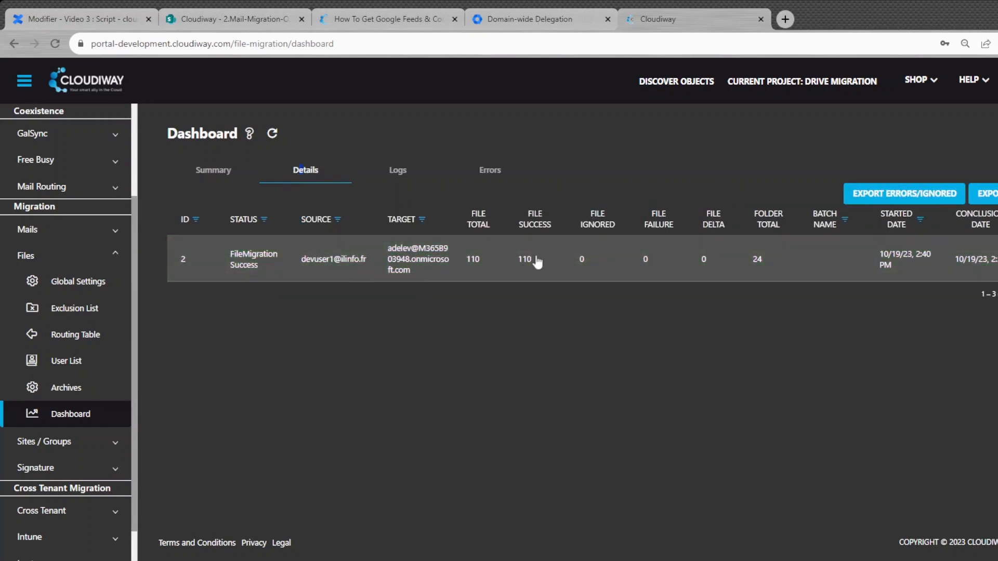